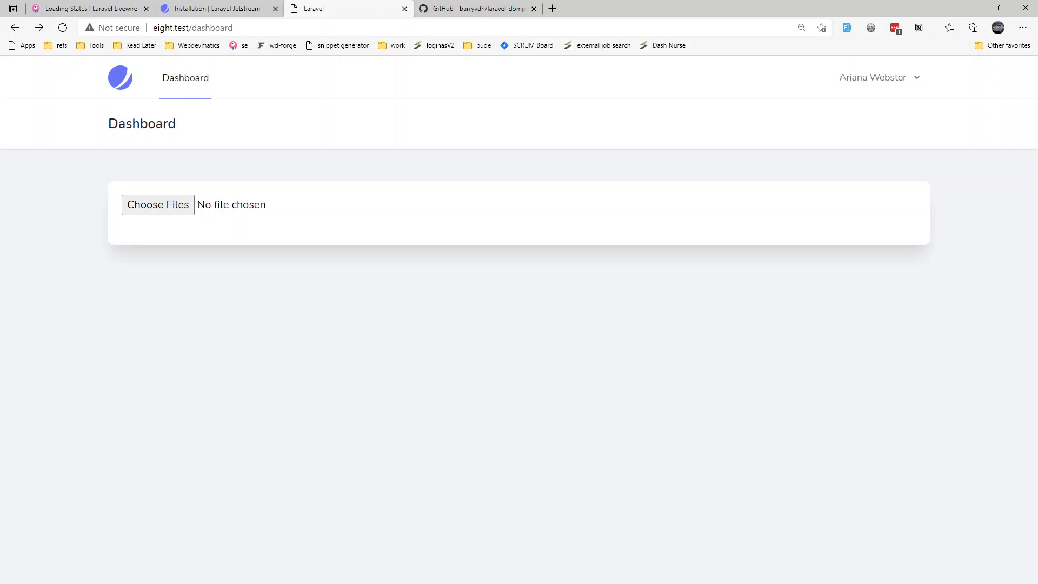
pyautogui.moveTo(457, 481)
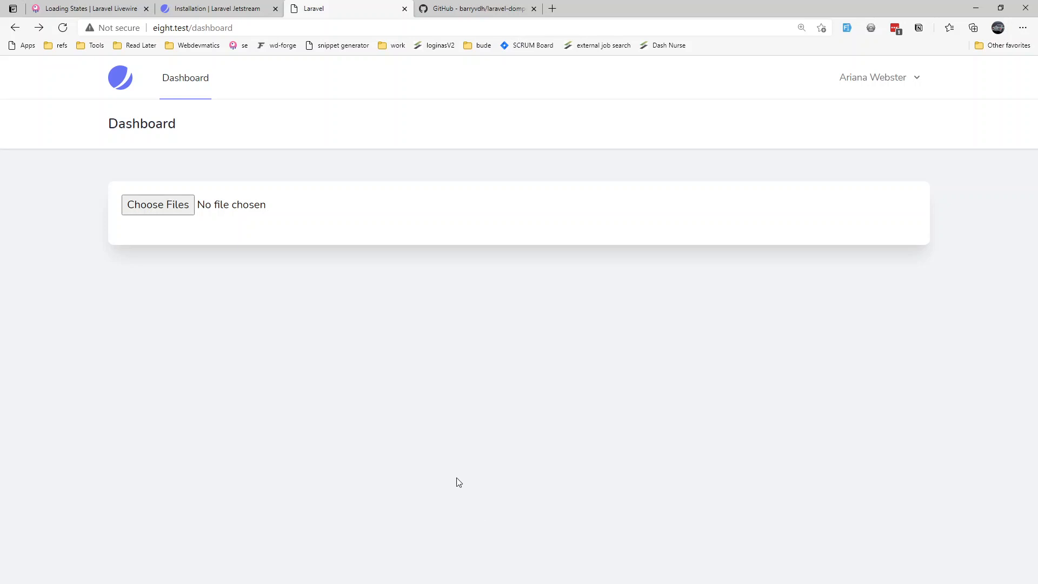
pyautogui.moveTo(457, 477)
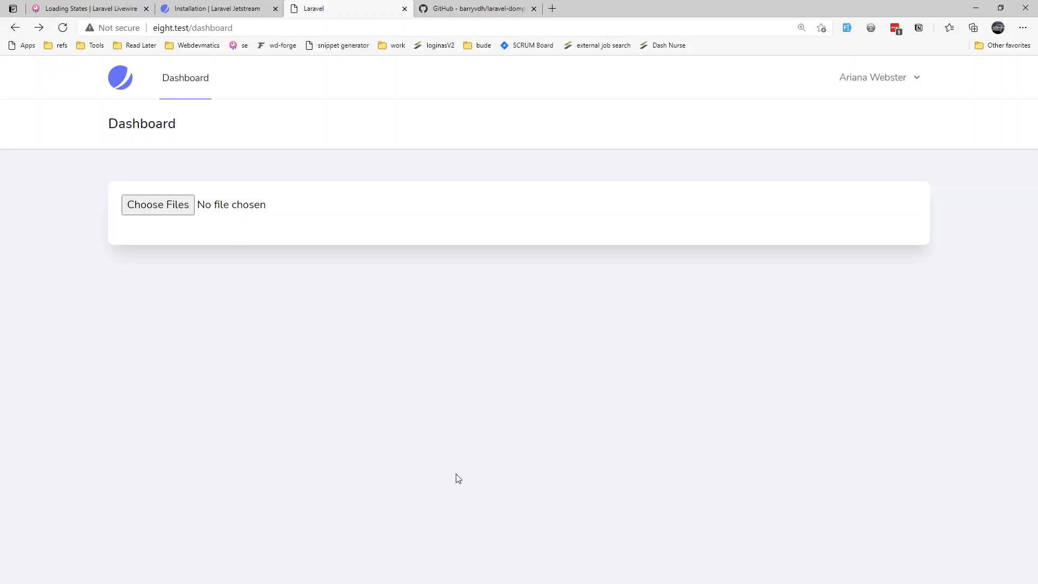
pyautogui.moveTo(464, 449)
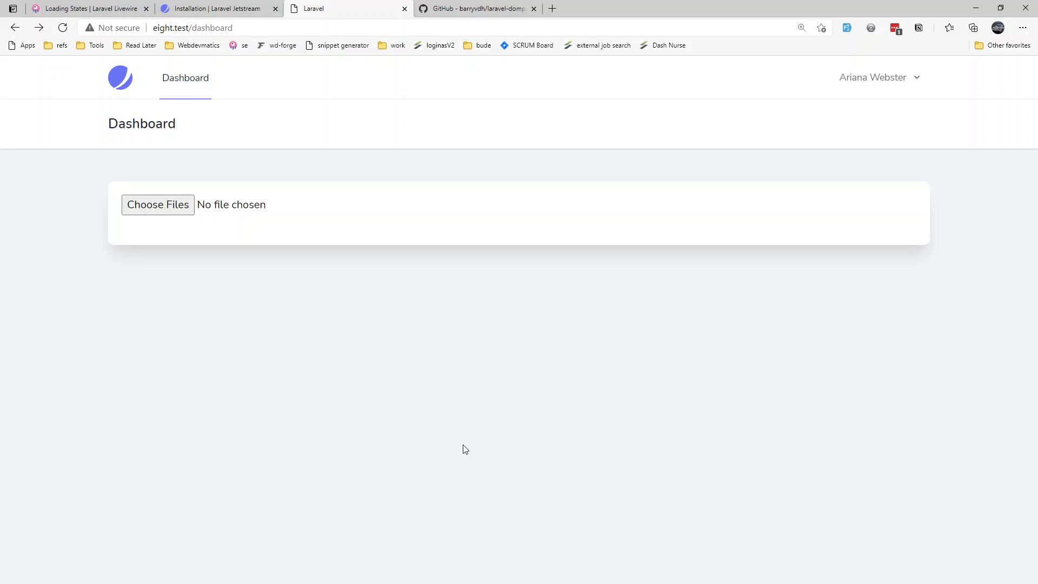
pyautogui.moveTo(361, 291)
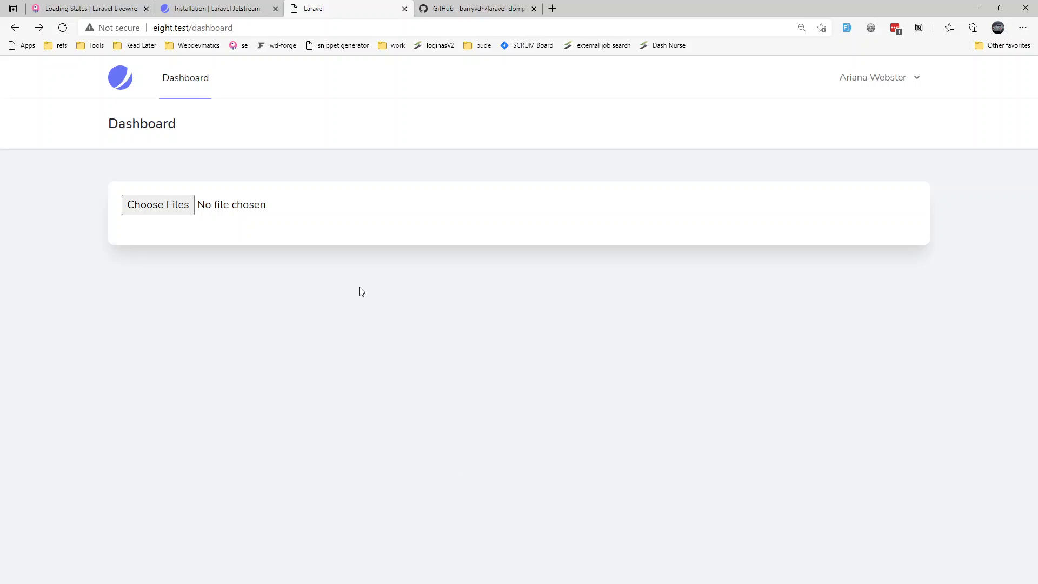
pyautogui.moveTo(223, 283)
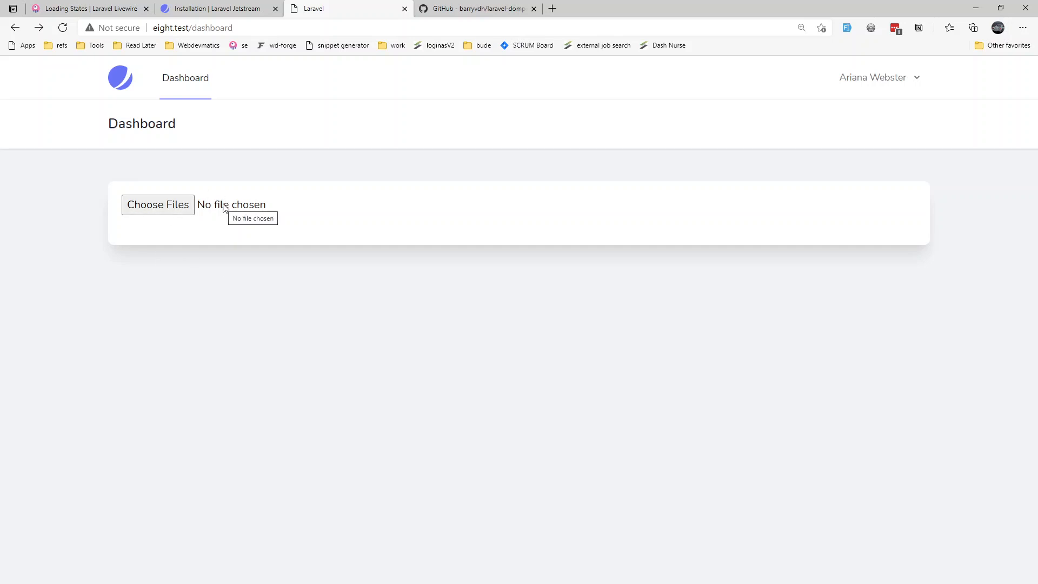
# - Upload images 18.png through 14.png and save them to download final.pdf
pyautogui.click(157, 204)
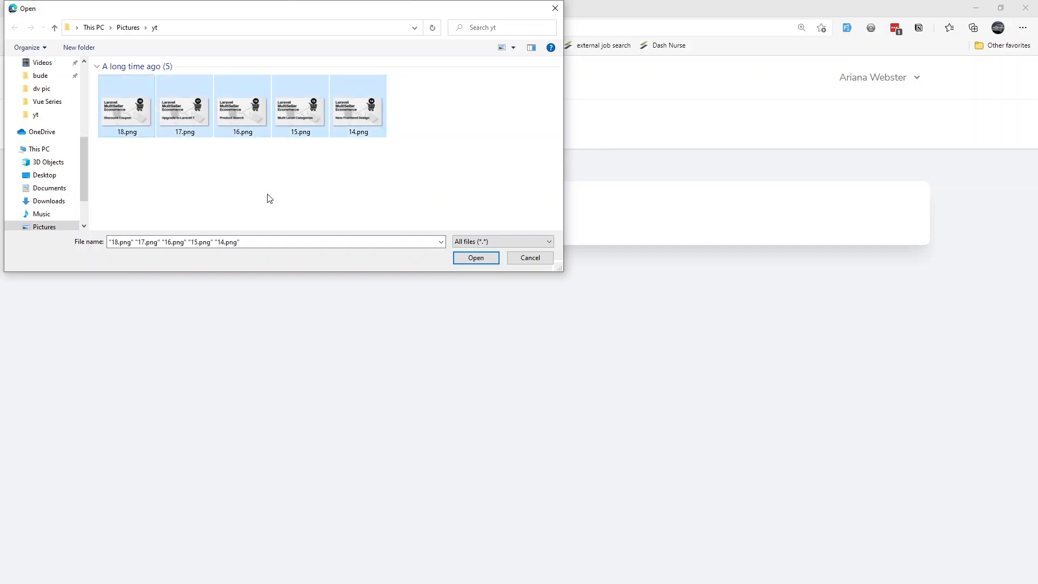
pyautogui.moveTo(363, 146)
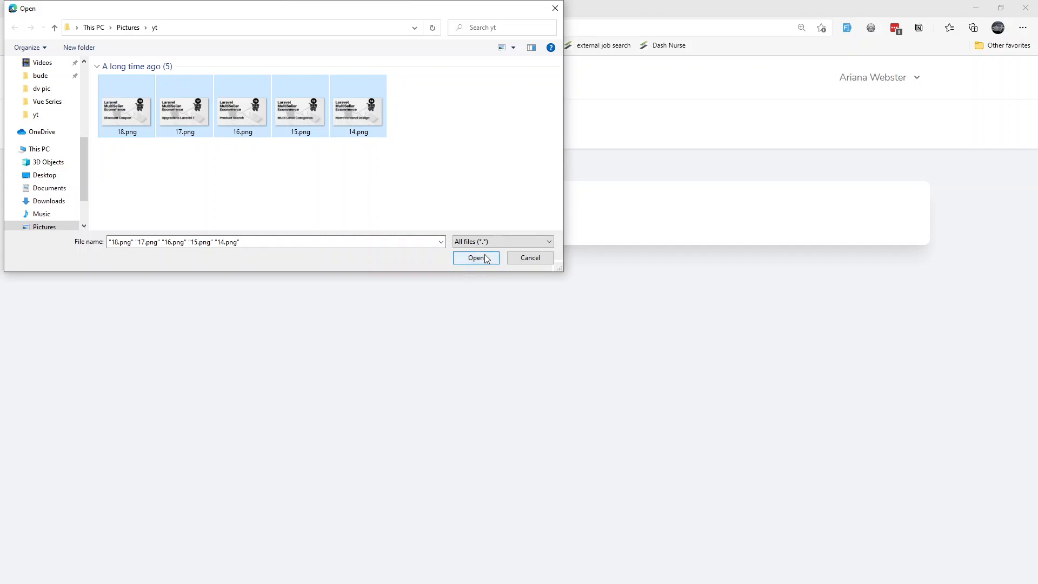
pyautogui.click(476, 258)
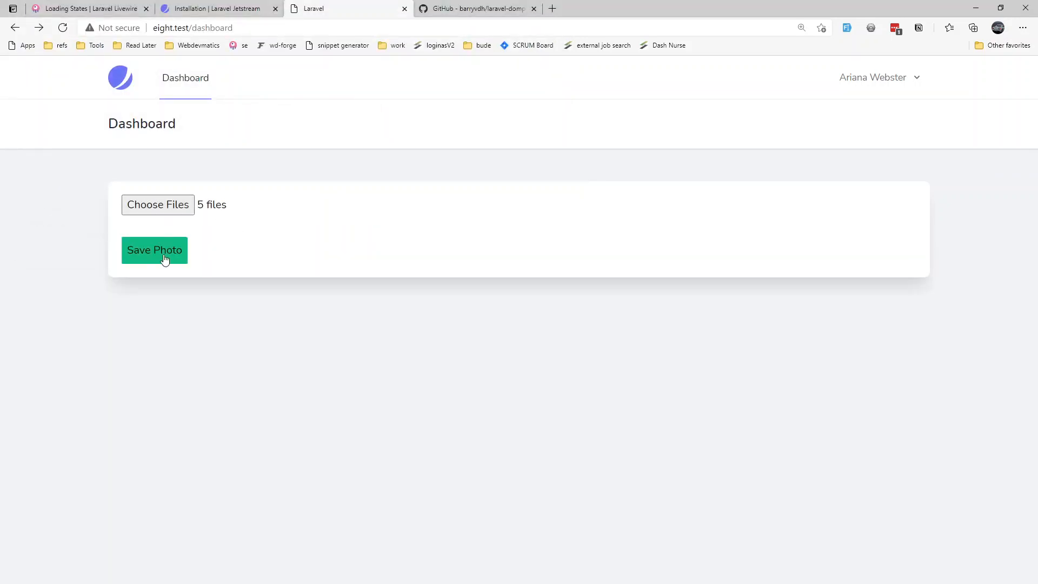
pyautogui.click(154, 250)
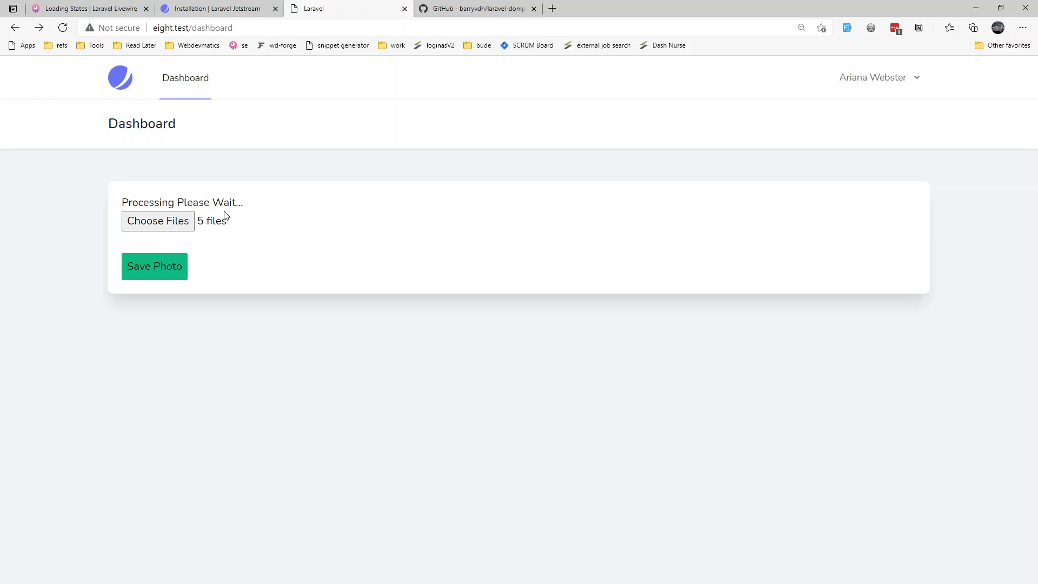
pyautogui.moveTo(241, 301)
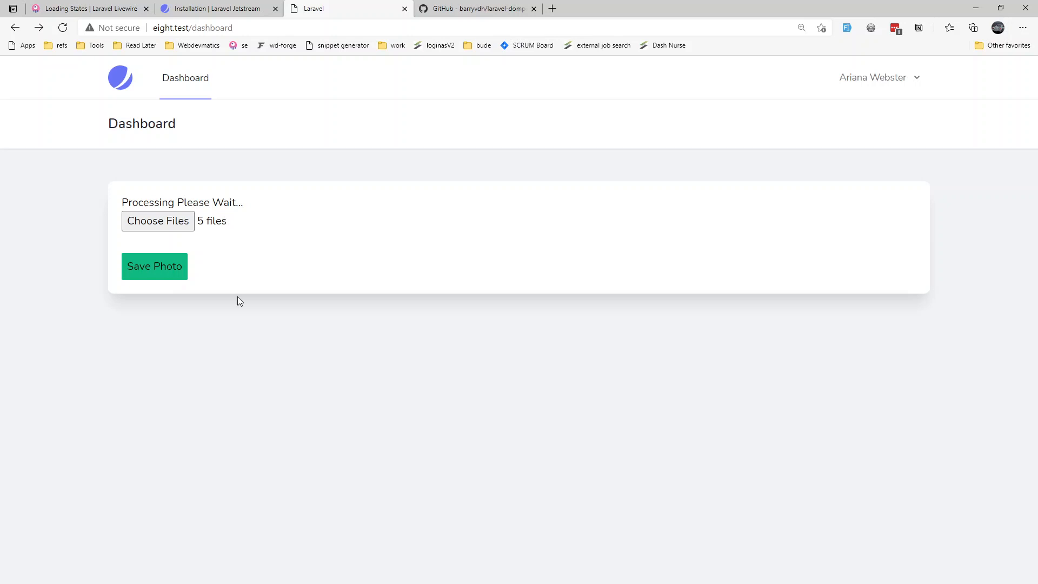
pyautogui.click(154, 266)
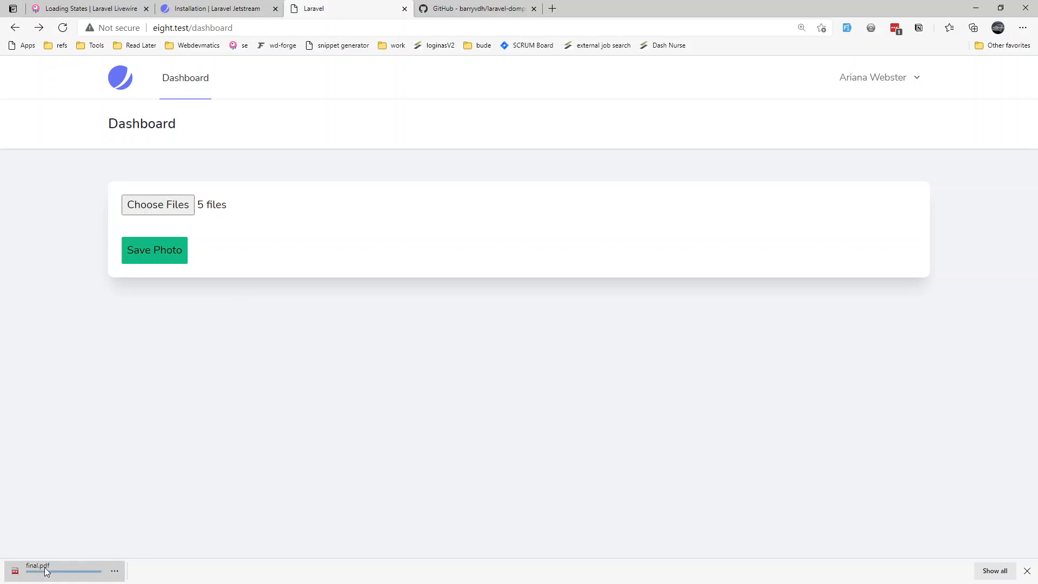
# - Open the downloaded final.pdf in Edge and scroll through the image pages
pyautogui.click(38, 565)
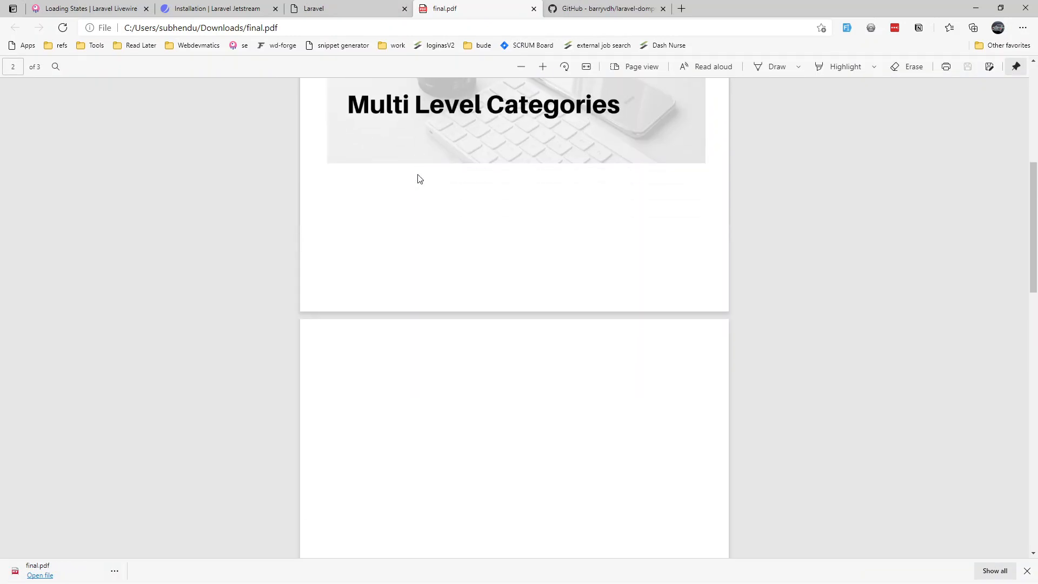
pyautogui.scroll(-3)
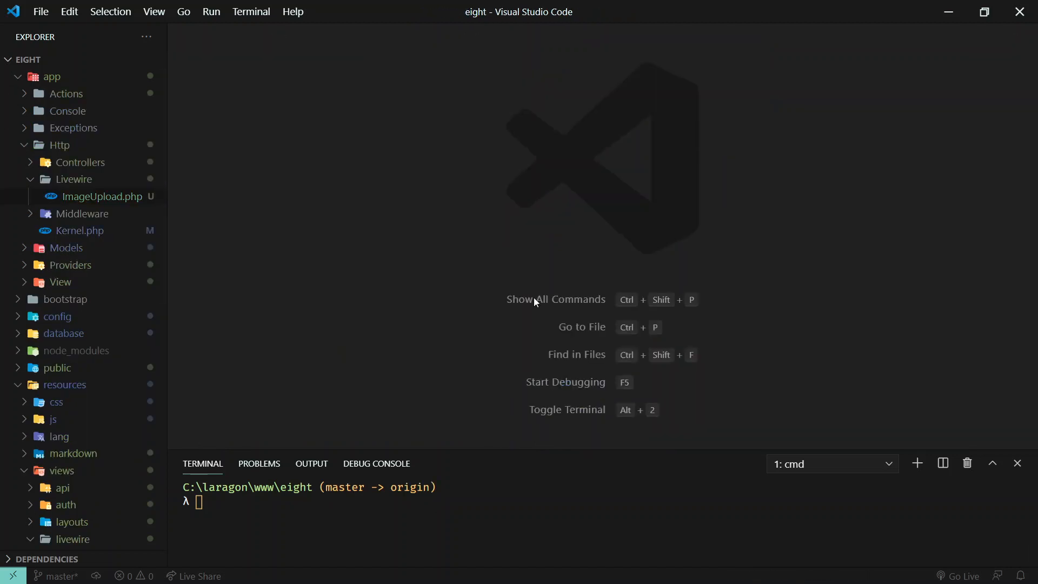
pyautogui.moveTo(137, 55)
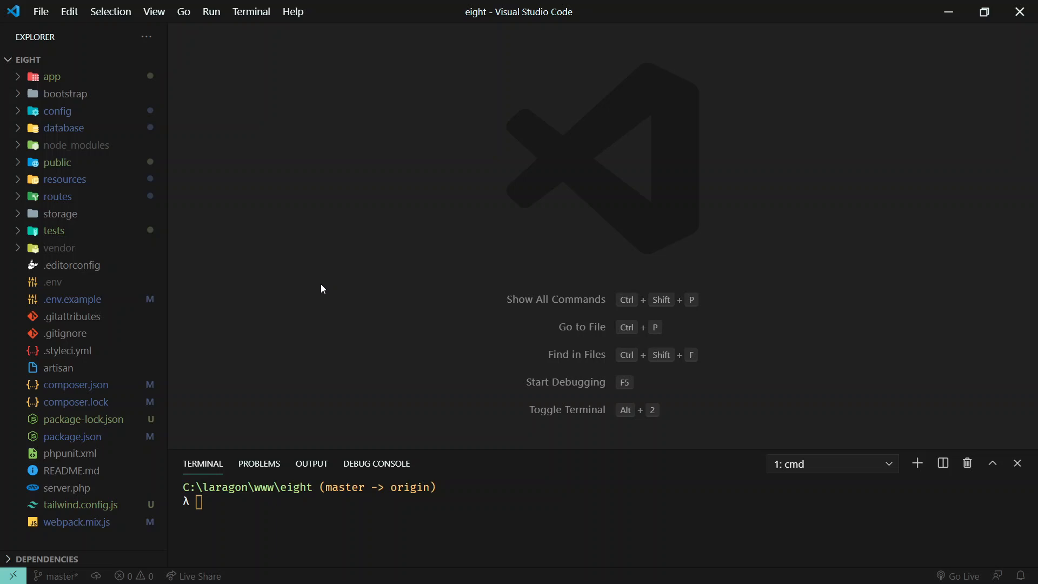
pyautogui.moveTo(491, 450)
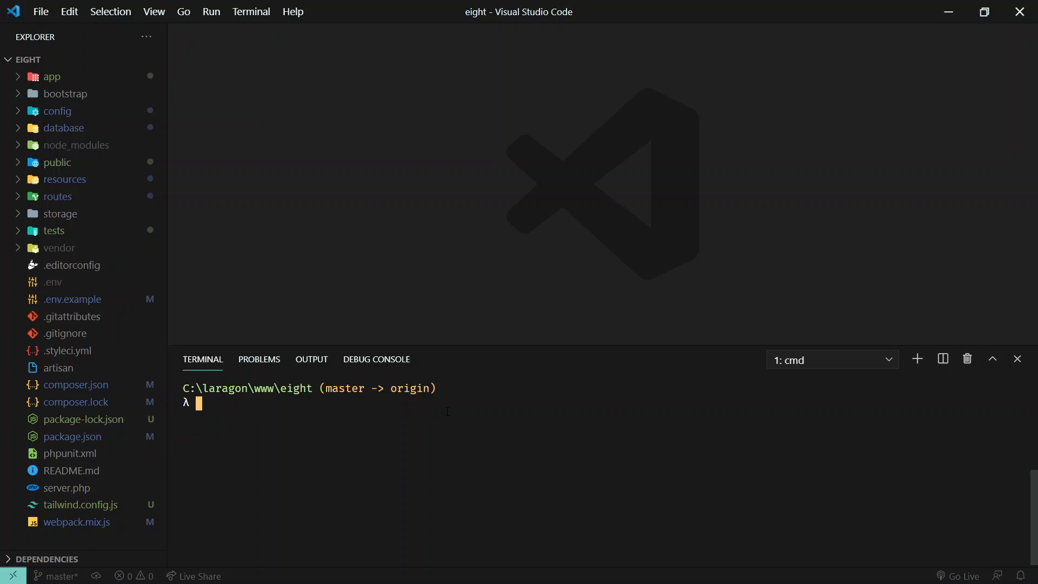
# - Run 'laravel new pdfconverter --jet' in the terminal
pyautogui.write('laravel')
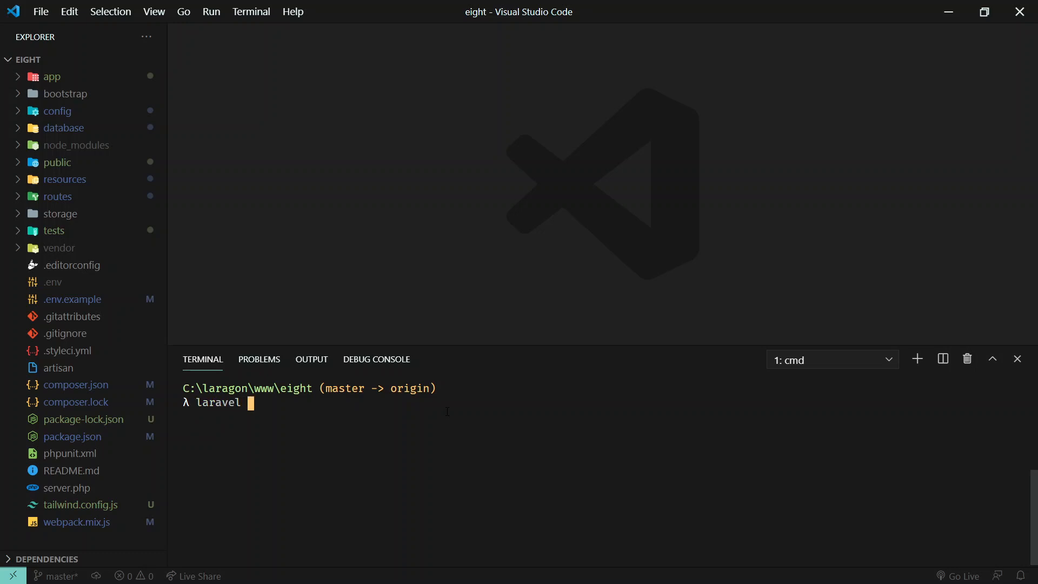
pyautogui.write('new')
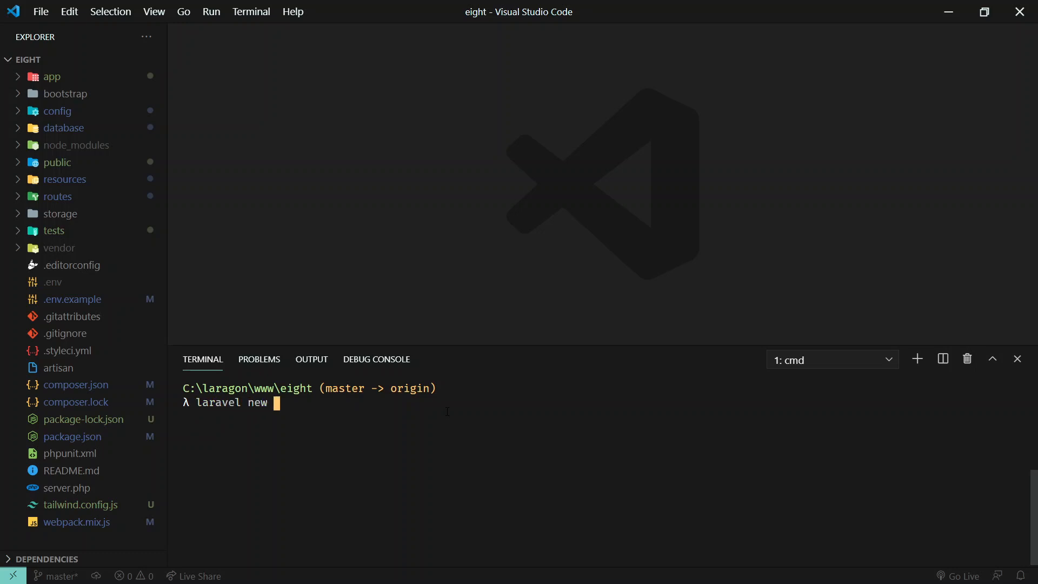
pyautogui.write('pd')
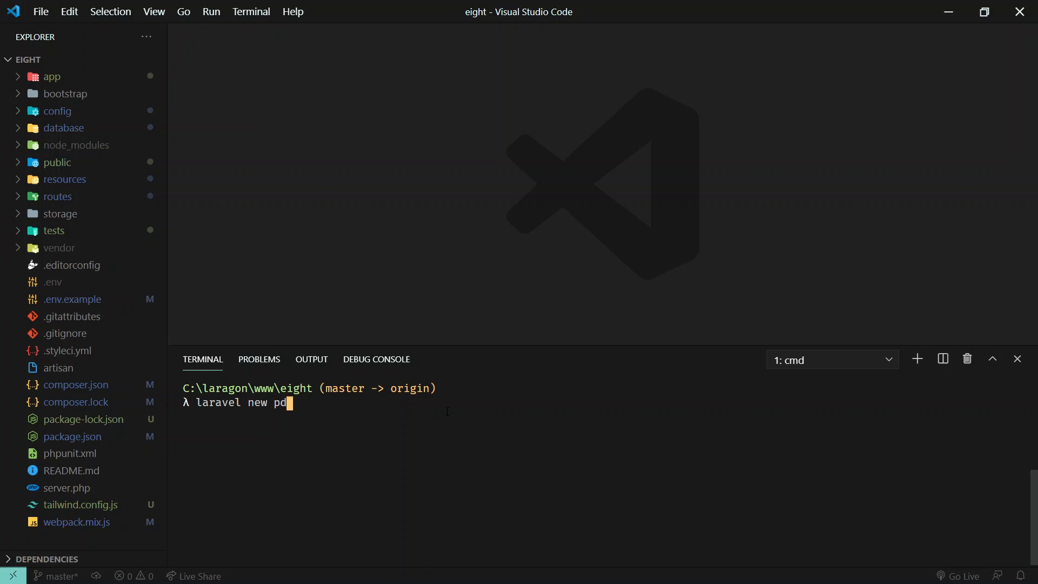
pyautogui.write('f')
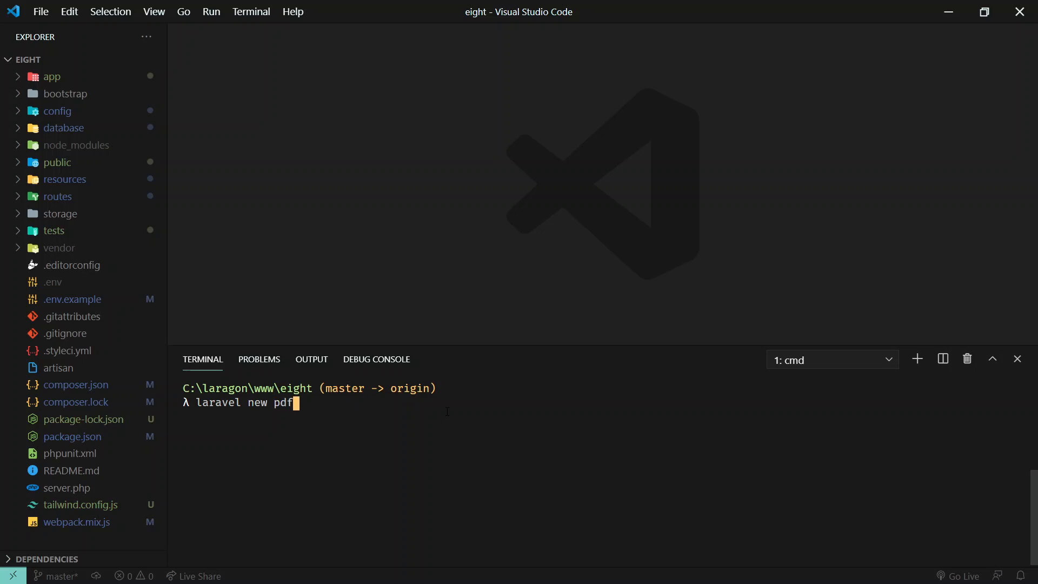
pyautogui.write('converter')
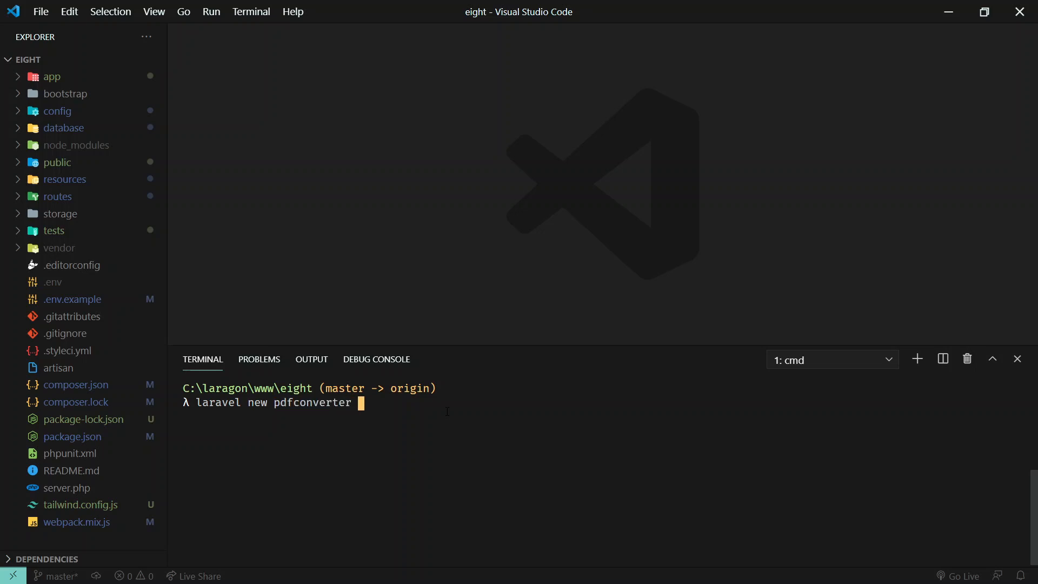
pyautogui.write('--jet')
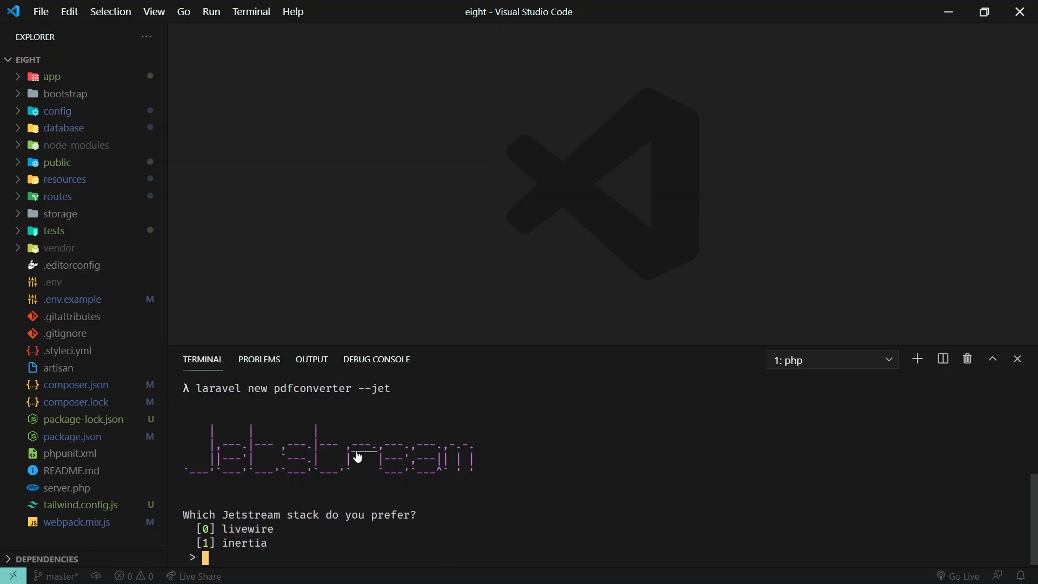
# - Abort the pdfconverter installation with Ctrl+C and confirm termination with y
pyautogui.press('ctrl+c')
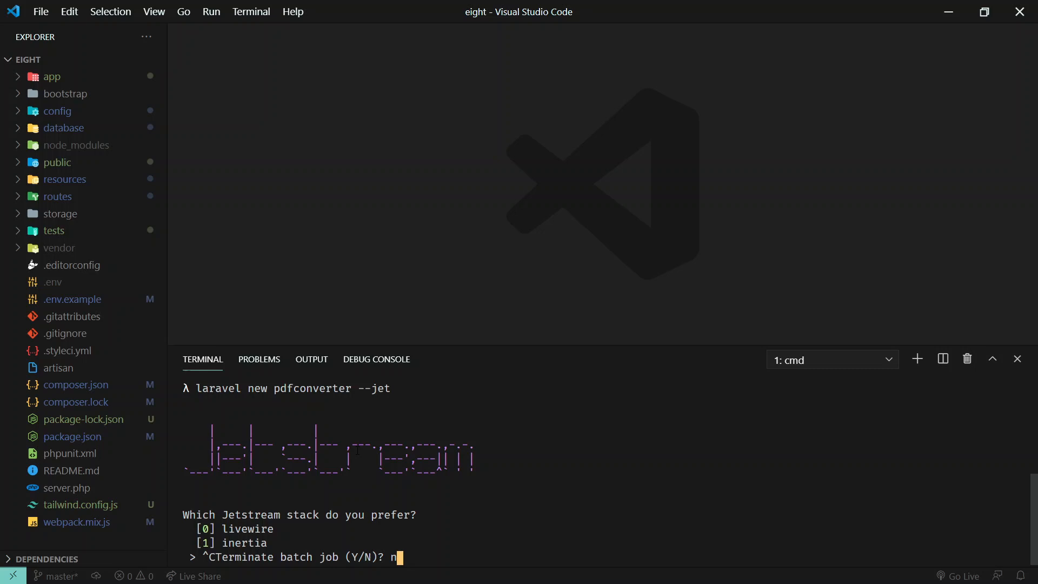
pyautogui.press('Backspace')
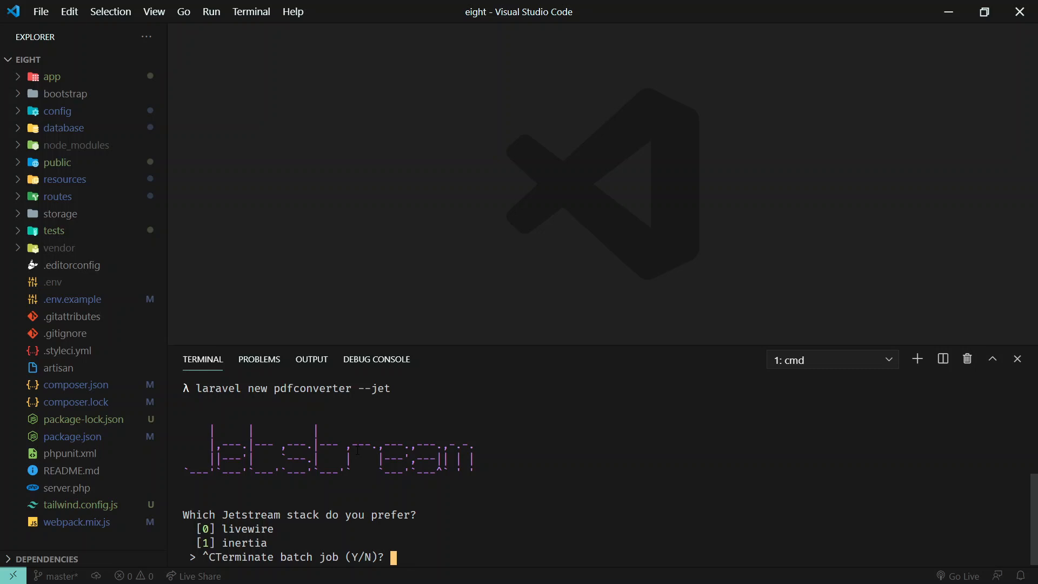
pyautogui.write('y')
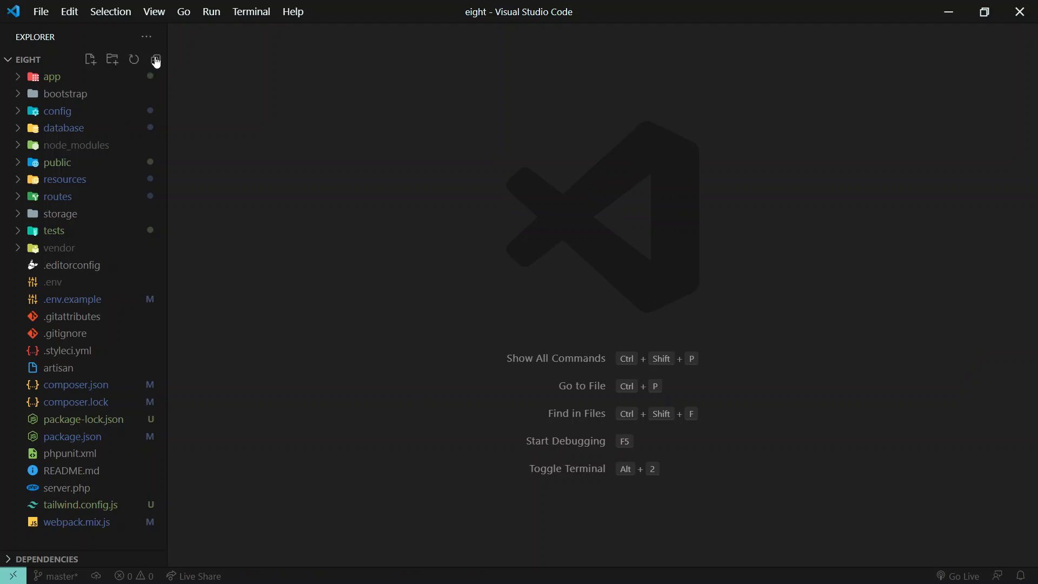
pyautogui.moveTo(337, 245)
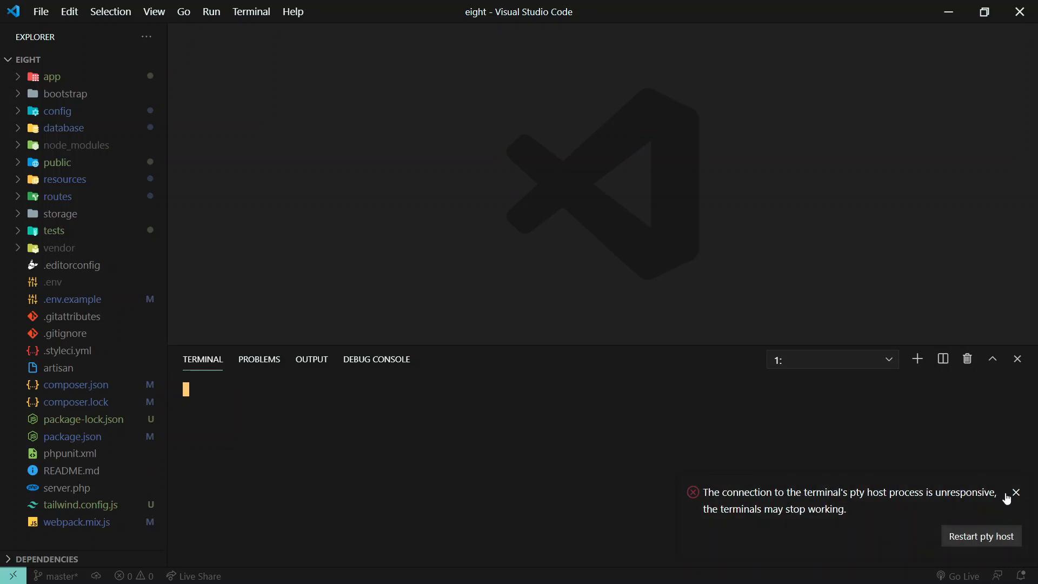
# - Dismiss the pty host warning and restart the terminal to get a fresh prompt
pyautogui.click(1014, 491)
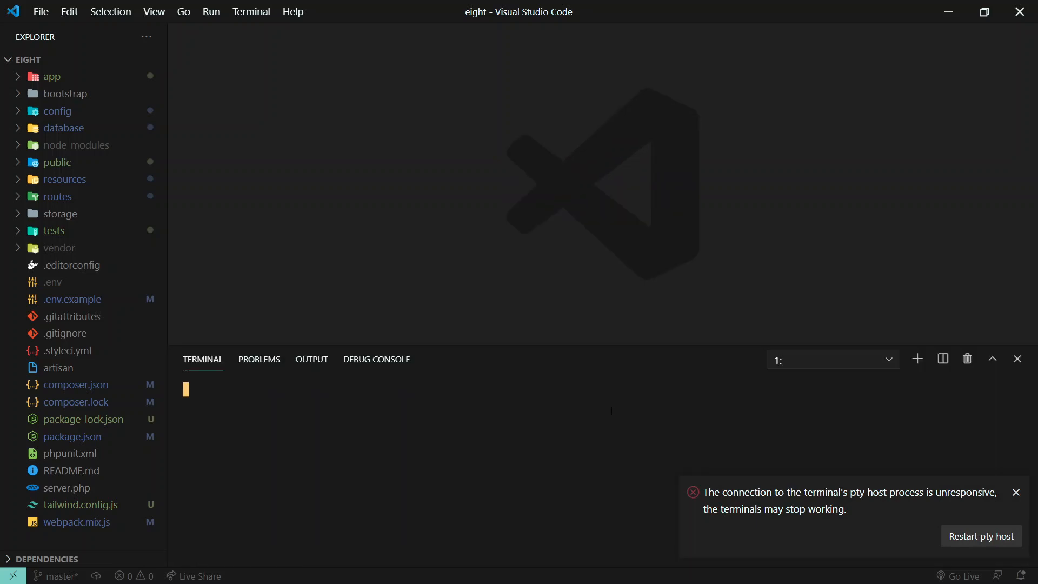
pyautogui.click(1015, 493)
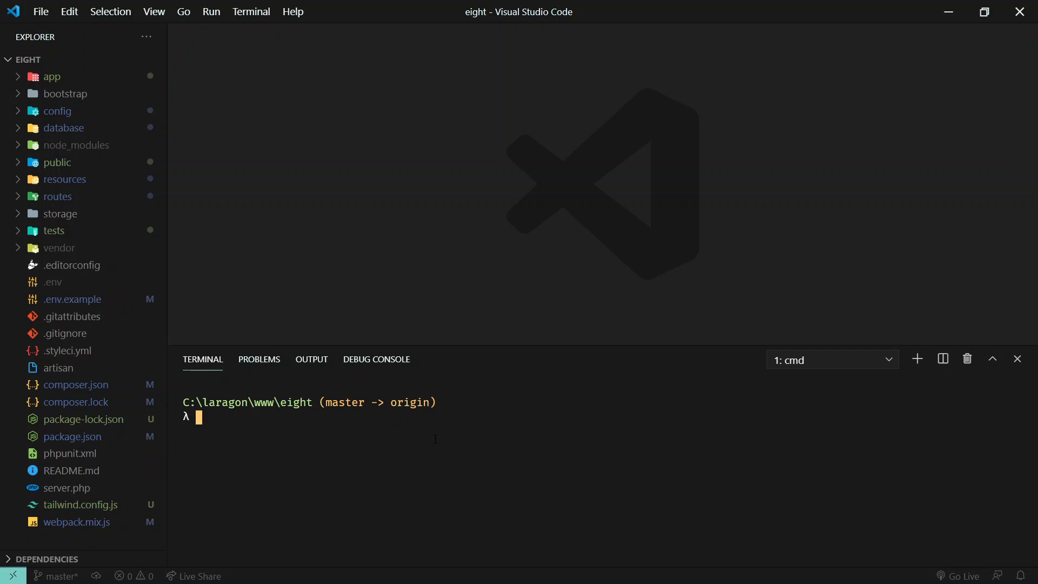
# - Run 'pa make:livewire ImageUpload' to generate the ImageUpload Livewire component
pyautogui.write('pa m')
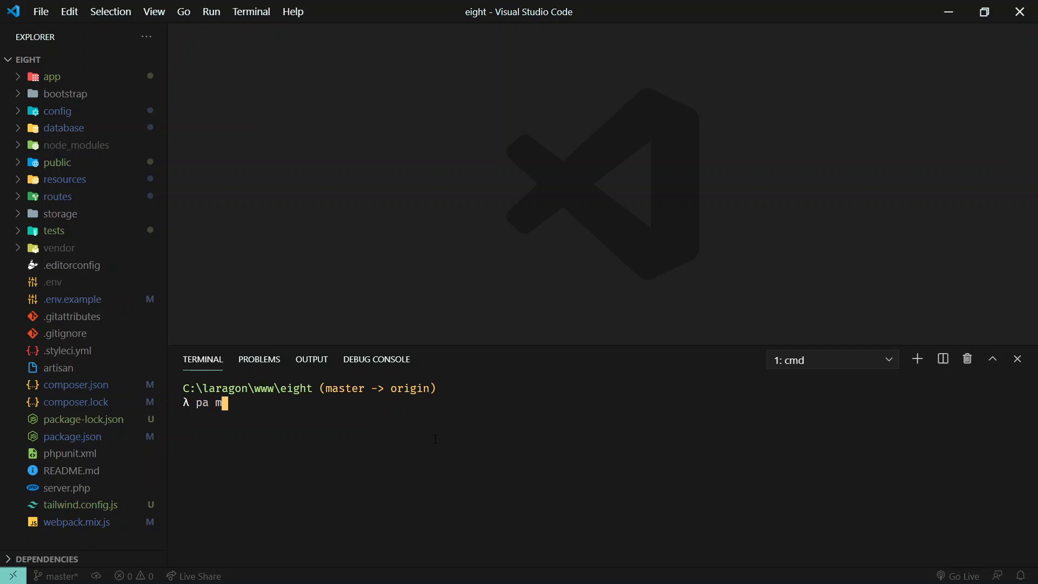
pyautogui.write('ake:liver')
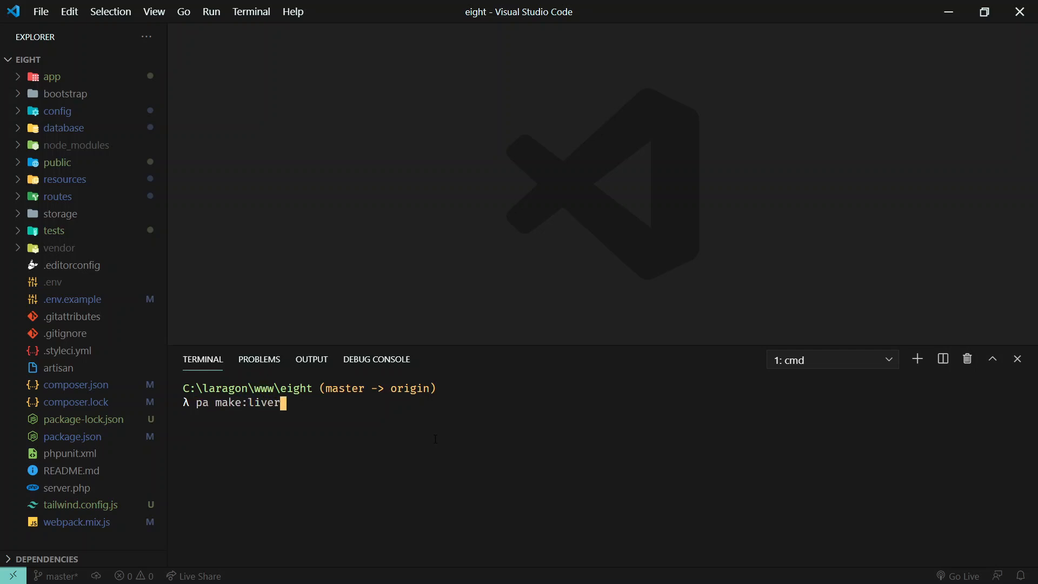
pyautogui.write('wire Ima')
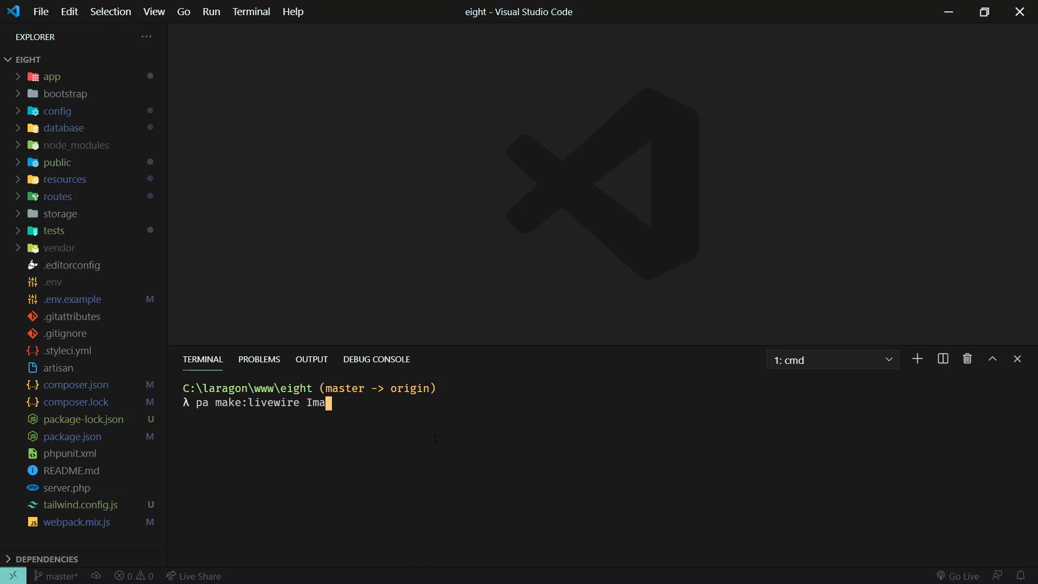
pyautogui.write('geUpload')
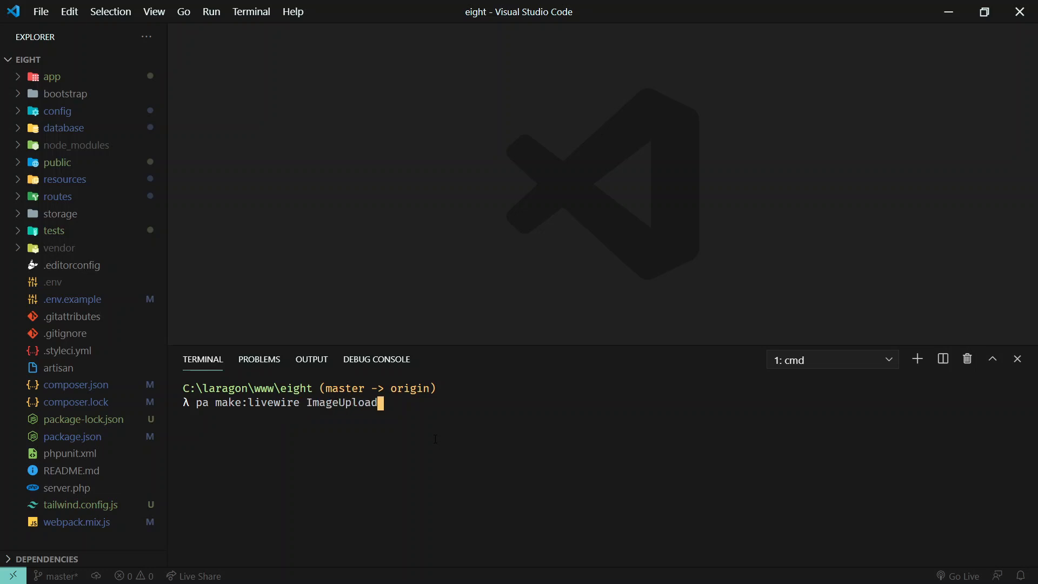
pyautogui.press('Enter')
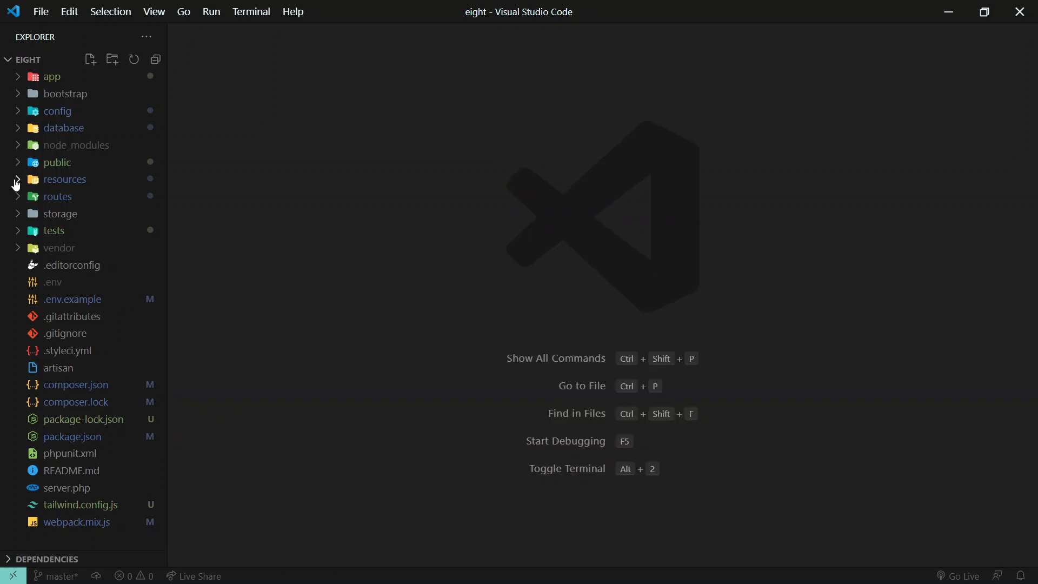
pyautogui.moveTo(60, 145)
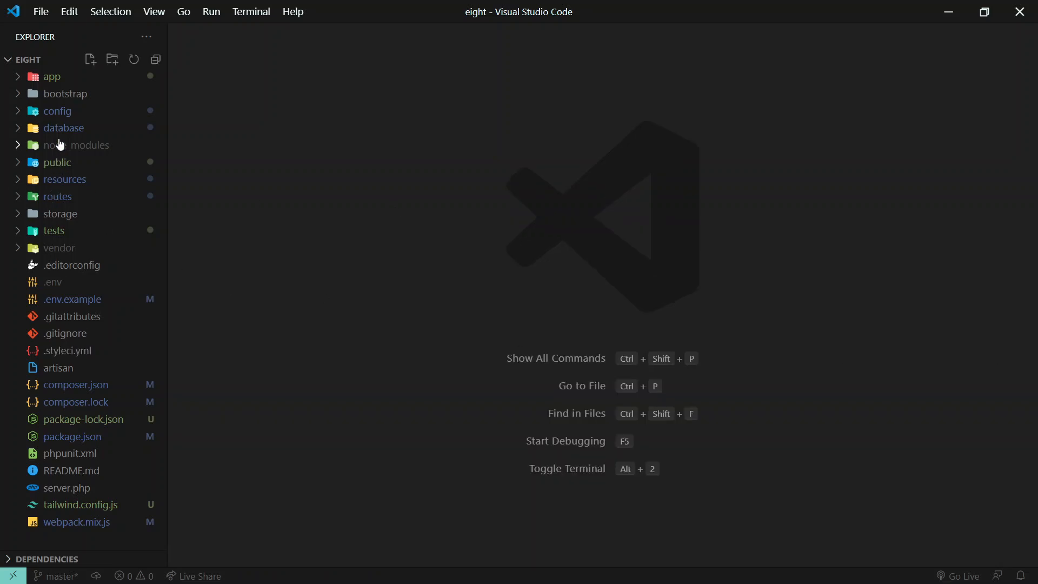
pyautogui.moveTo(61, 81)
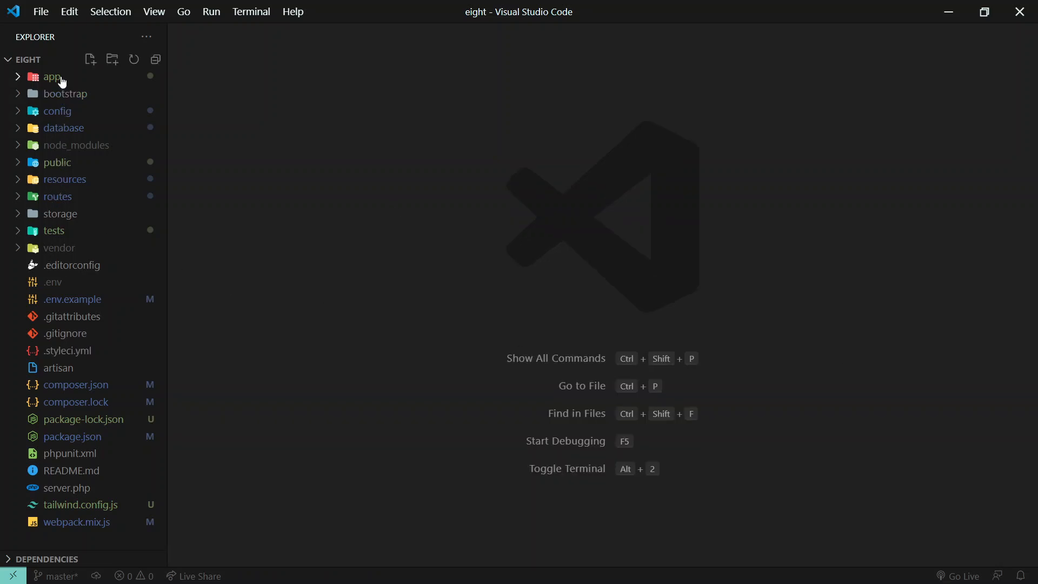
# - Open ImageUpload.php from app > Http > Livewire in the Explorer
pyautogui.click(51, 76)
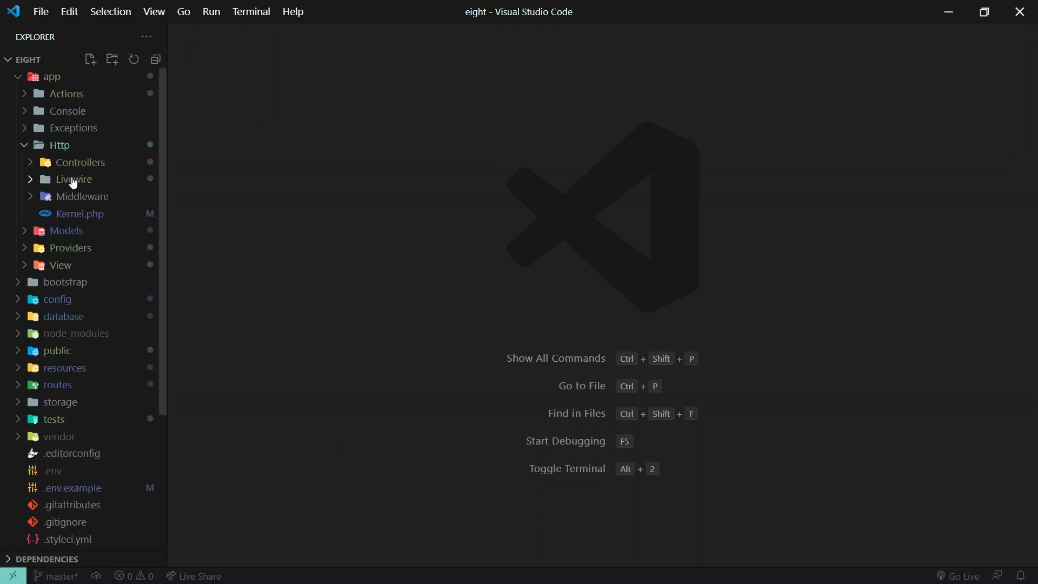
pyautogui.click(74, 178)
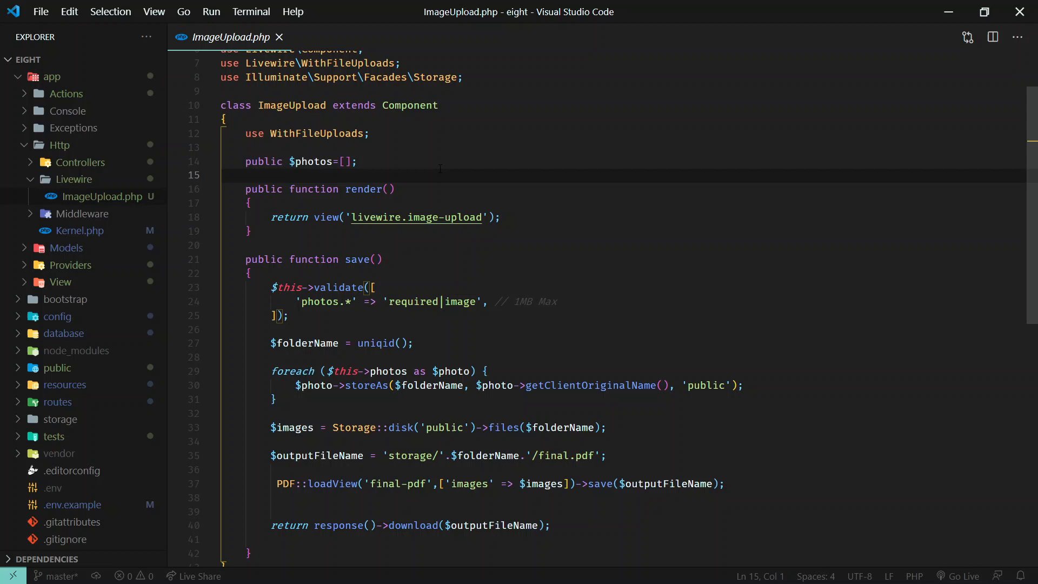
pyautogui.scroll(-3)
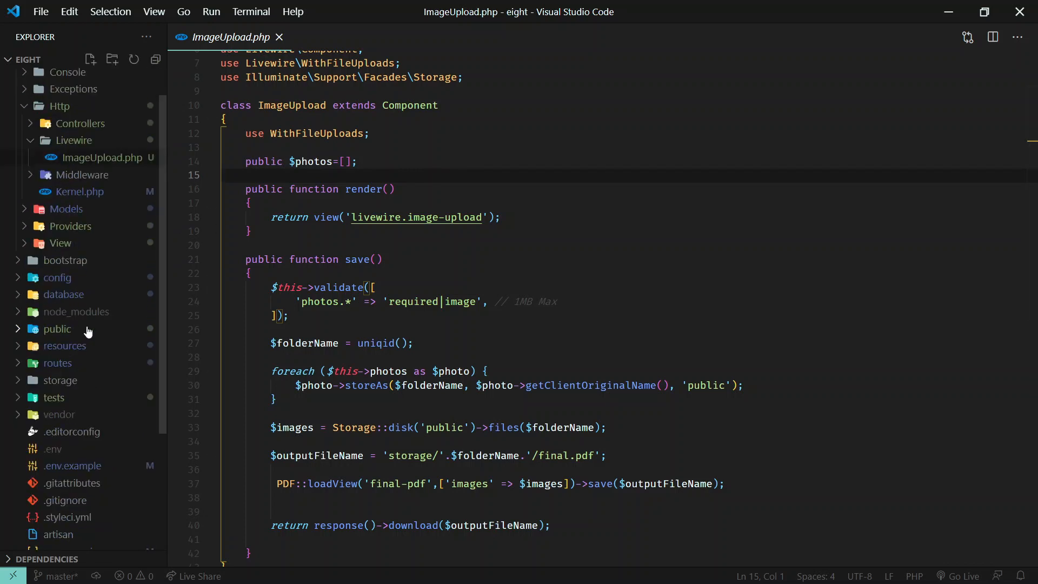
pyautogui.moveTo(117, 305)
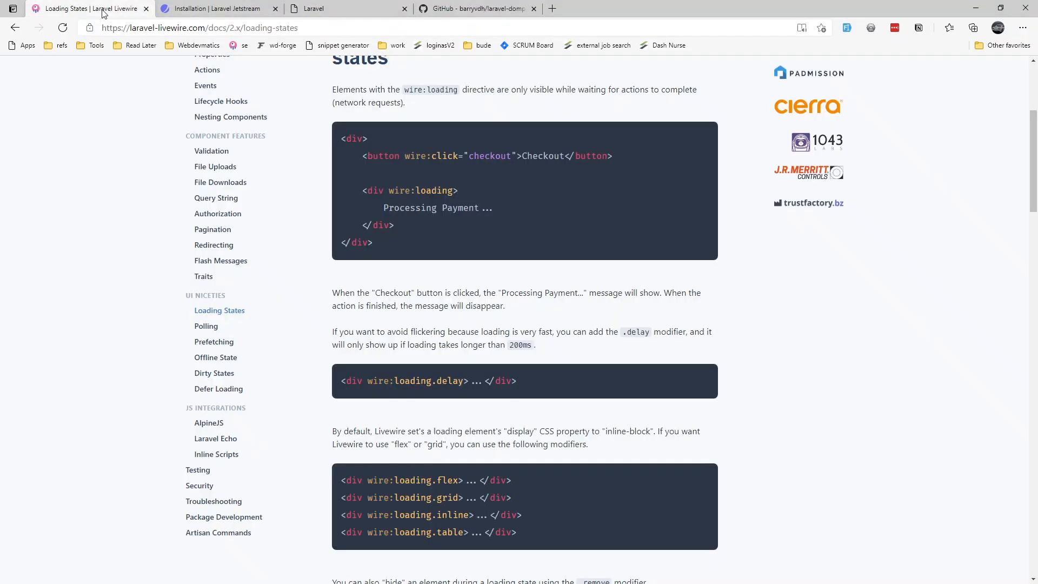
# - Read the Livewire File Uploads guide down to the multiple-file example's multiple attribute
pyautogui.scroll(3)
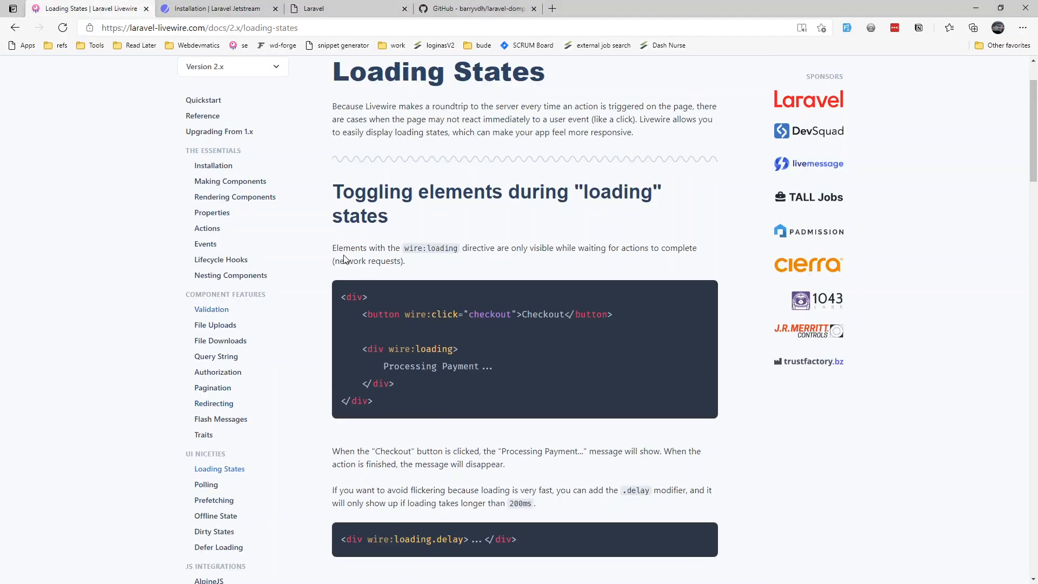
pyautogui.moveTo(224, 329)
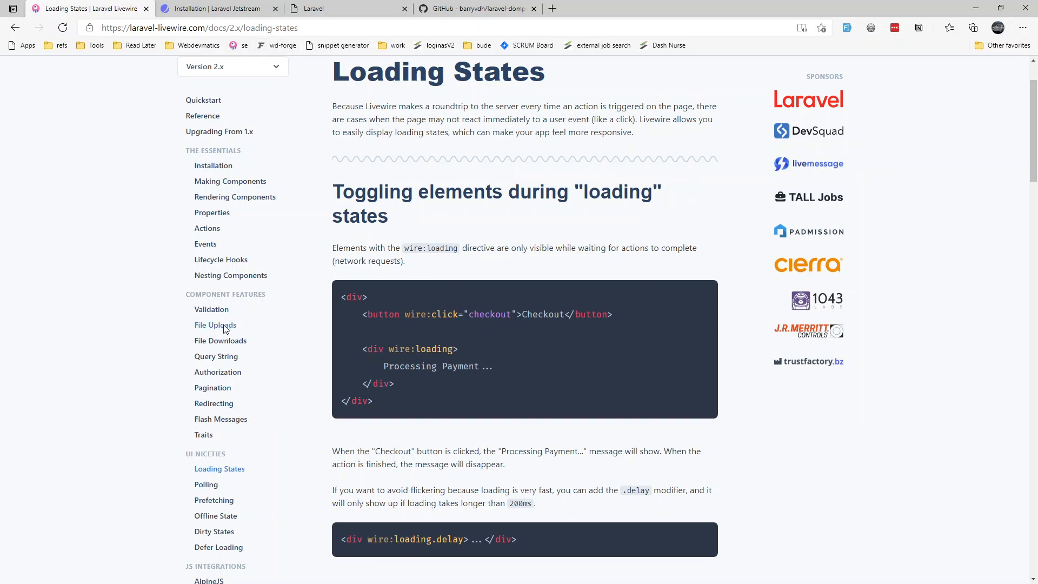
pyautogui.click(215, 325)
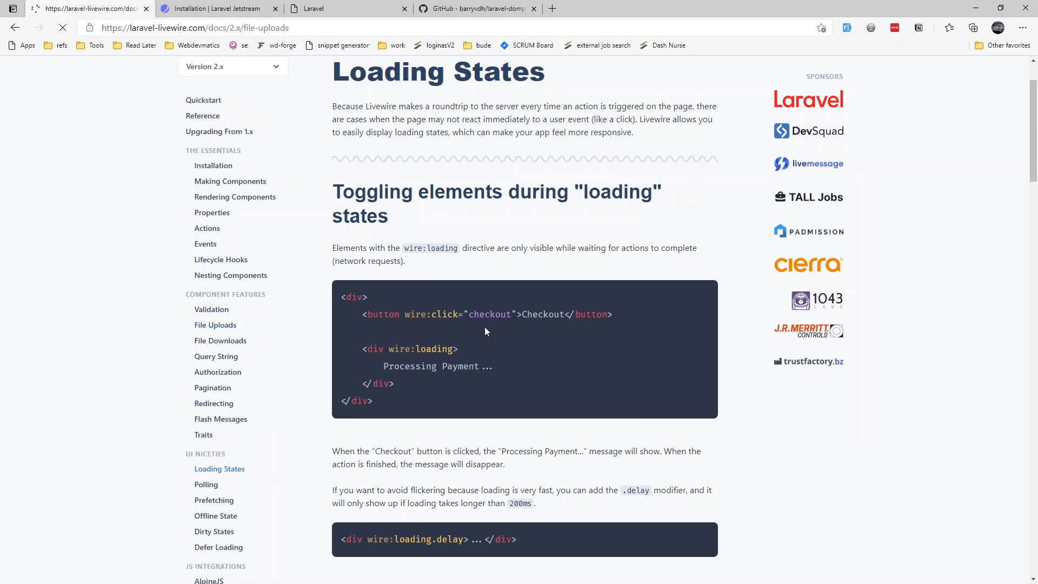
pyautogui.click(215, 325)
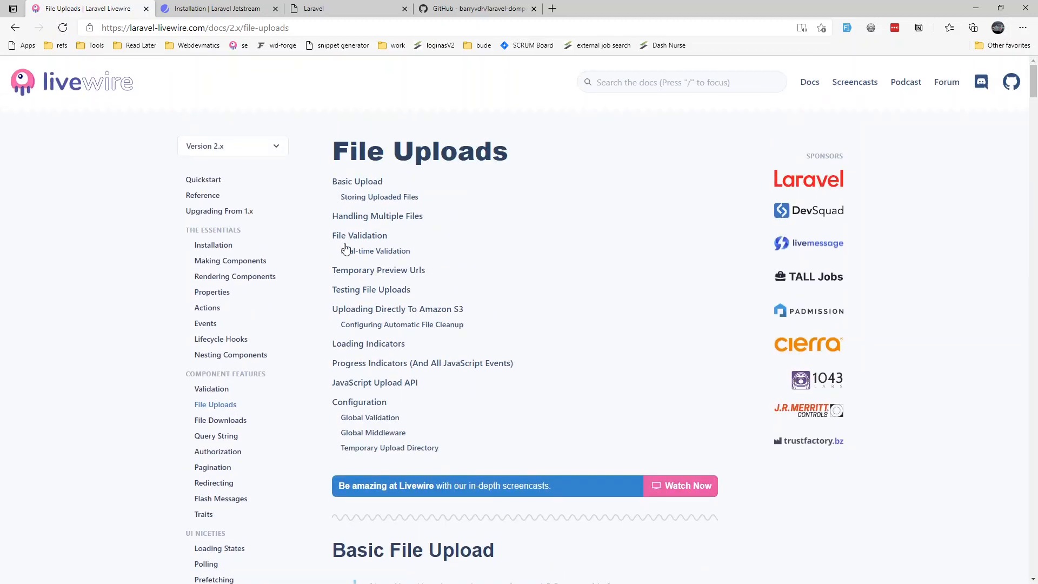
pyautogui.scroll(-3)
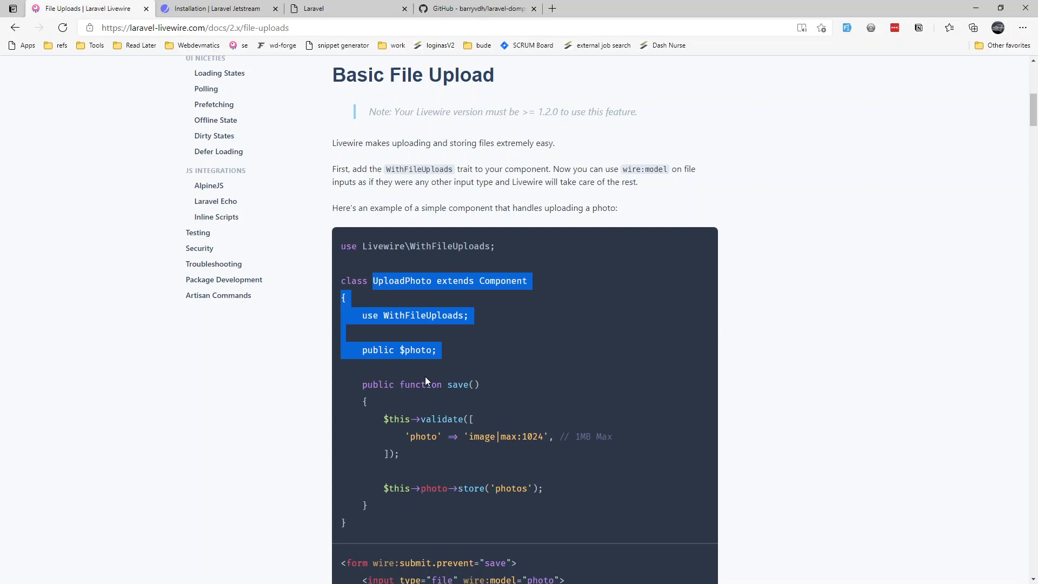
pyautogui.scroll(-3)
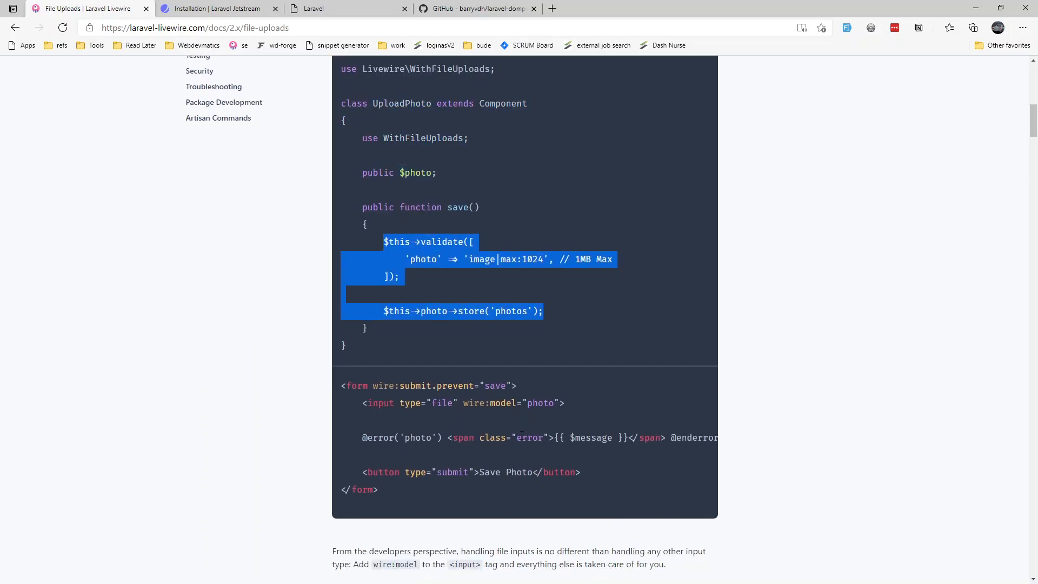
pyautogui.scroll(-3)
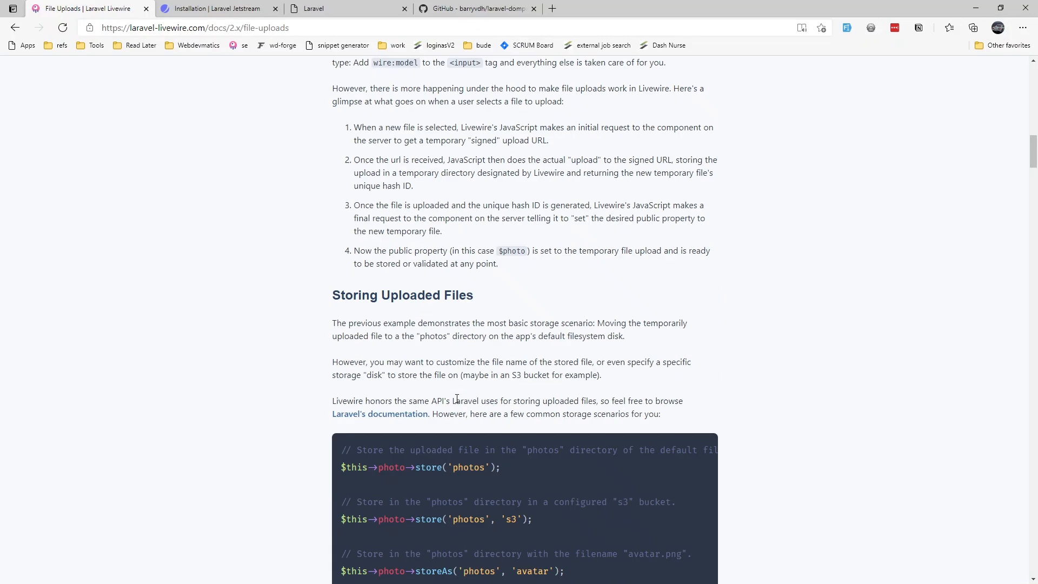
pyautogui.scroll(-3)
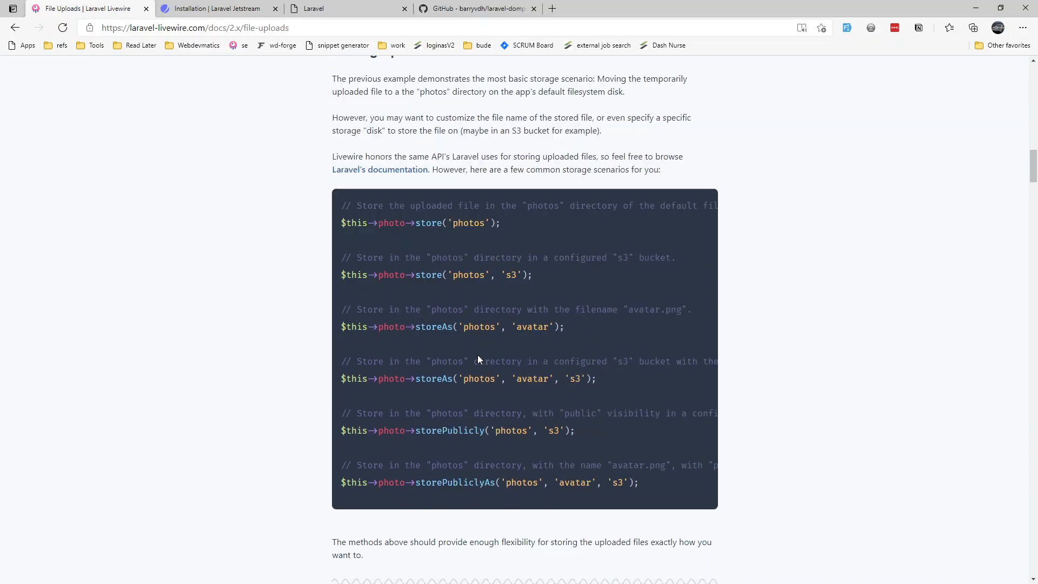
pyautogui.scroll(-3)
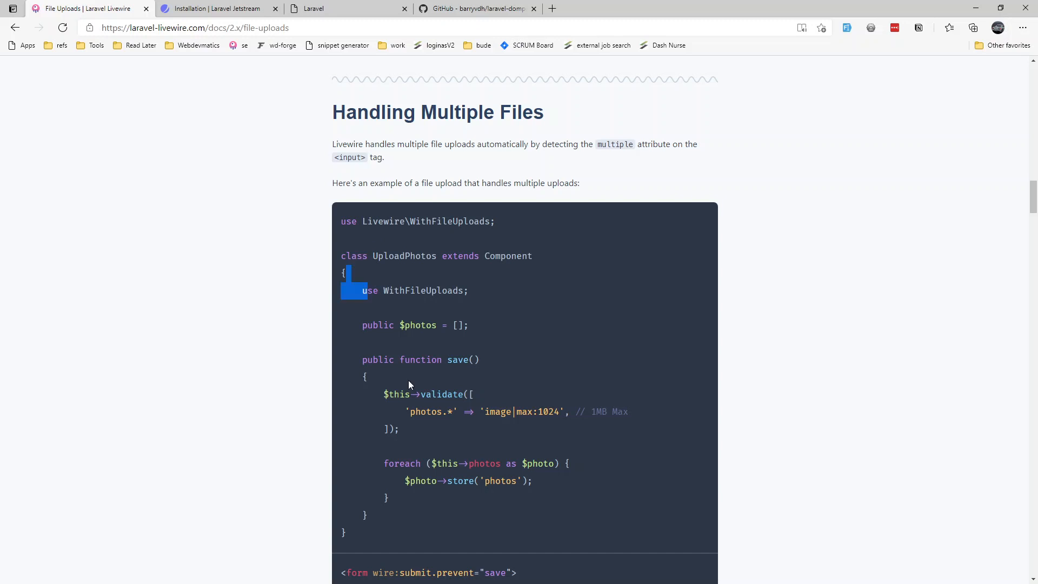
pyautogui.scroll(-3)
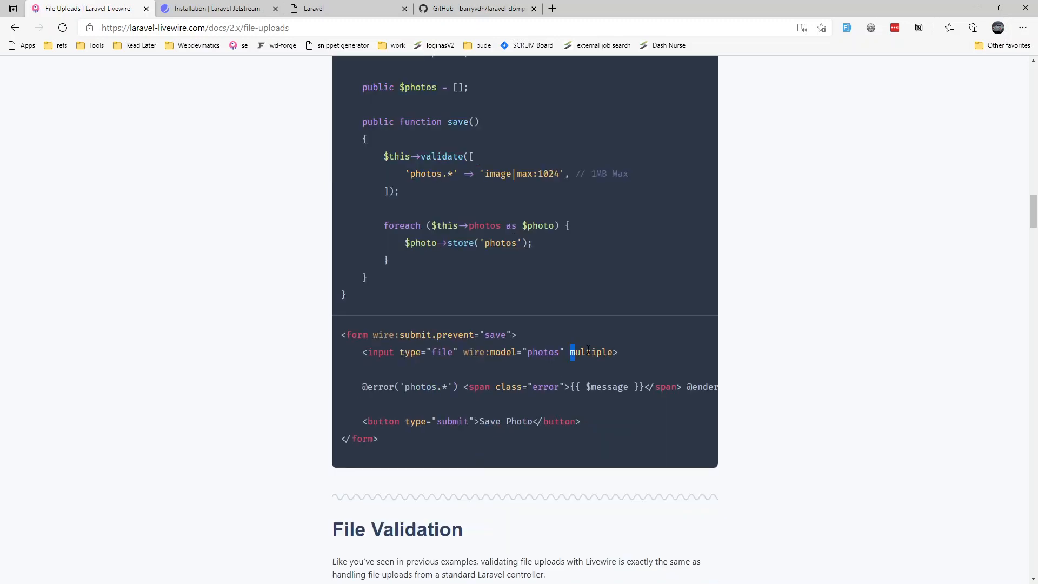
pyautogui.doubleClick(590, 351)
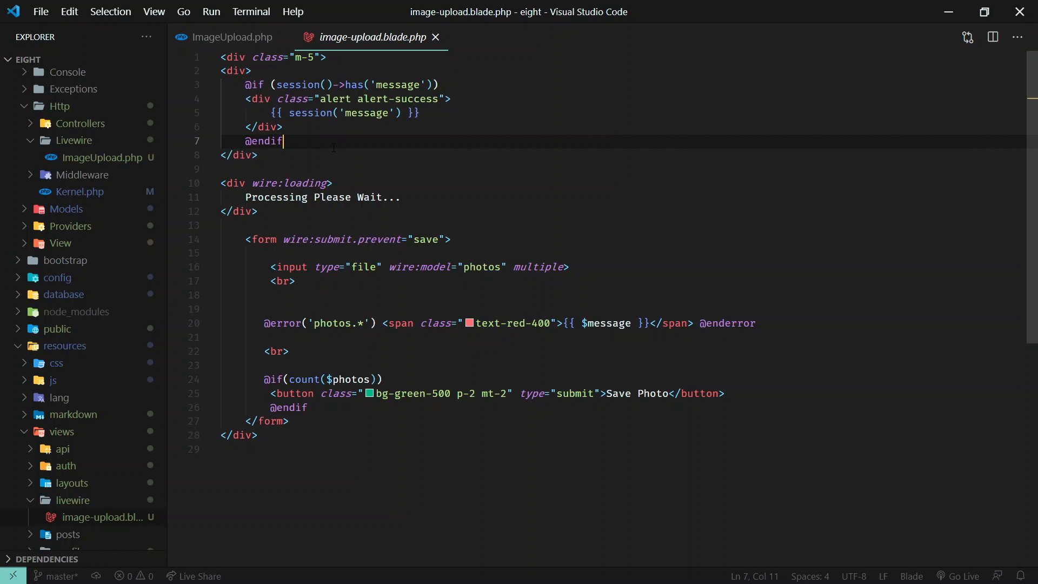
# - Replace the button text 'Save Photo' with 'Generate PDF' in image-upload.blade.php
pyautogui.scroll(-3)
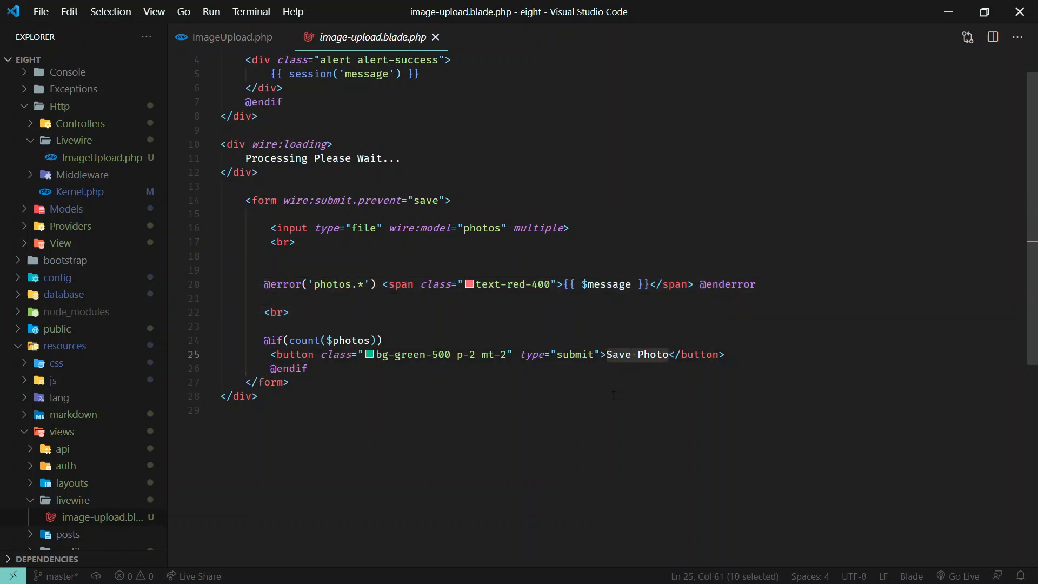
pyautogui.write('Gene')
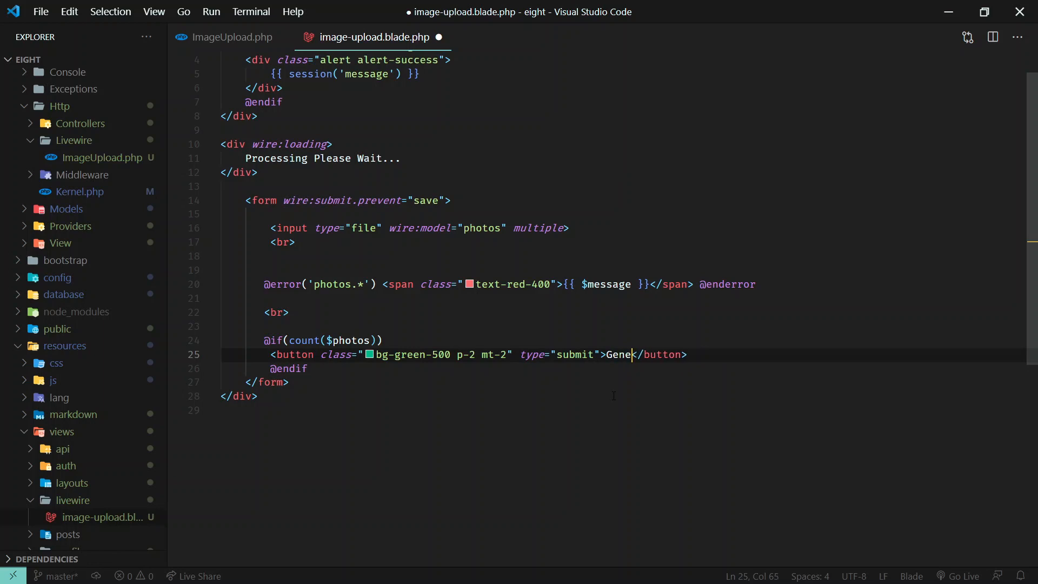
pyautogui.write('rate PDF')
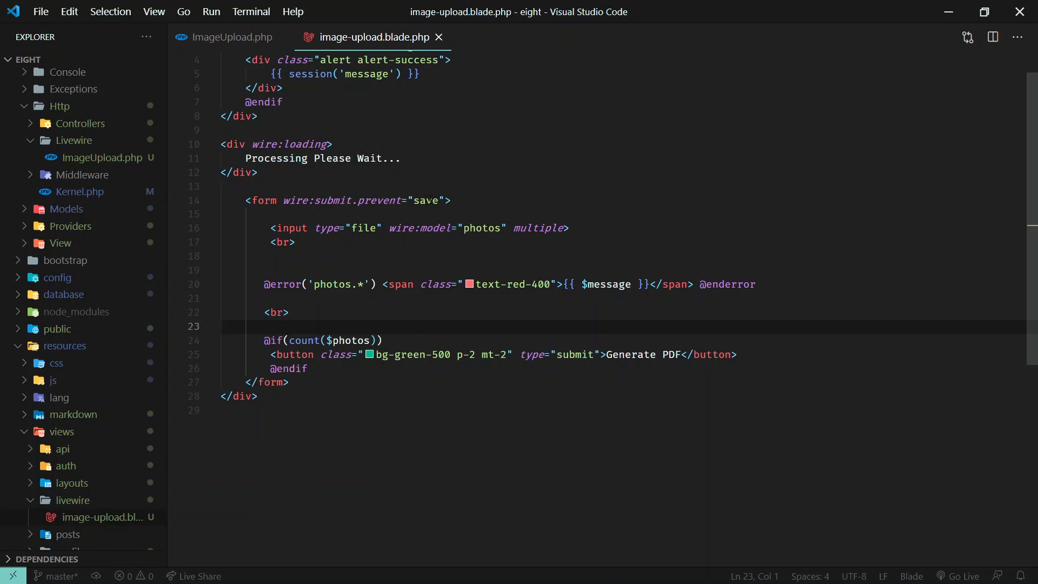
pyautogui.click(234, 37)
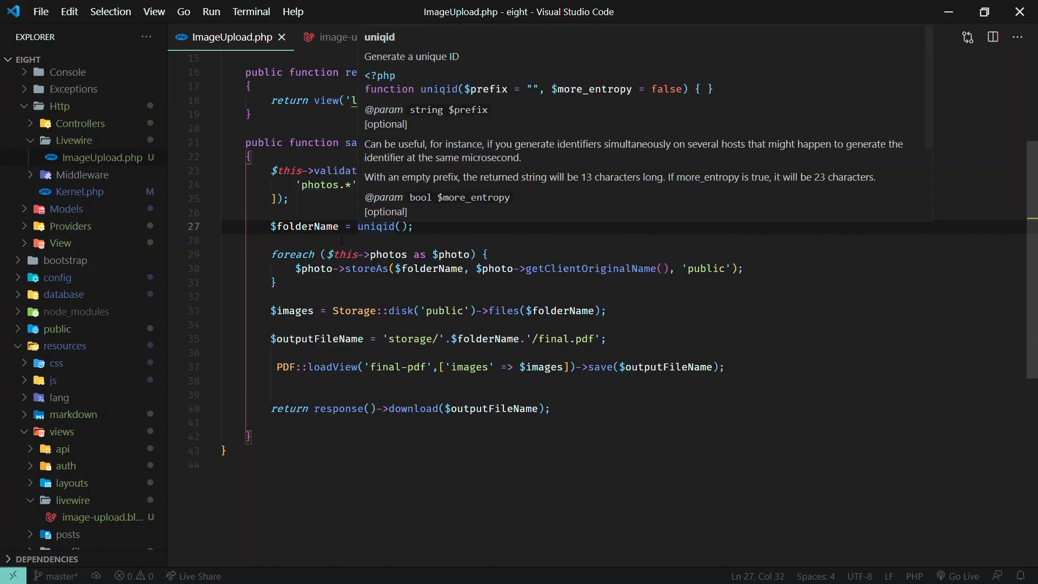
pyautogui.moveTo(510, 249)
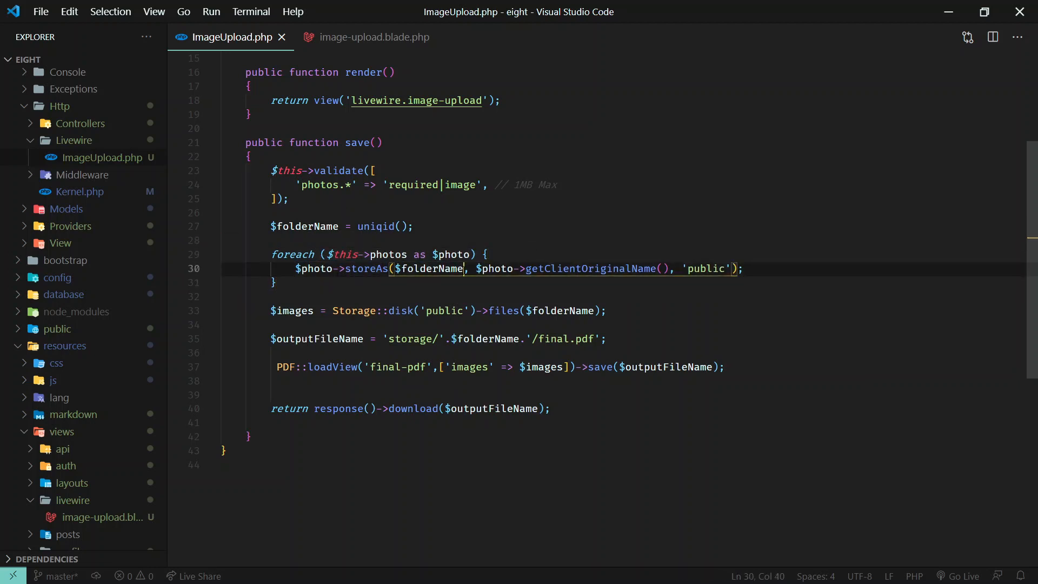
# - Highlight the unique folder name and photo-storing loop in ImageUpload's save() method
pyautogui.doubleClick(429, 268)
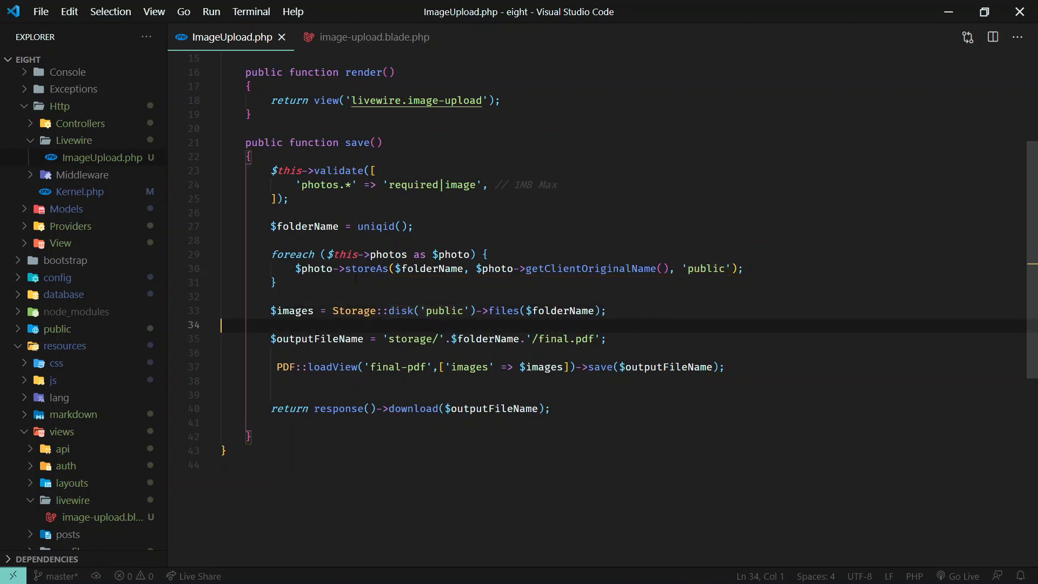
pyautogui.click(278, 282)
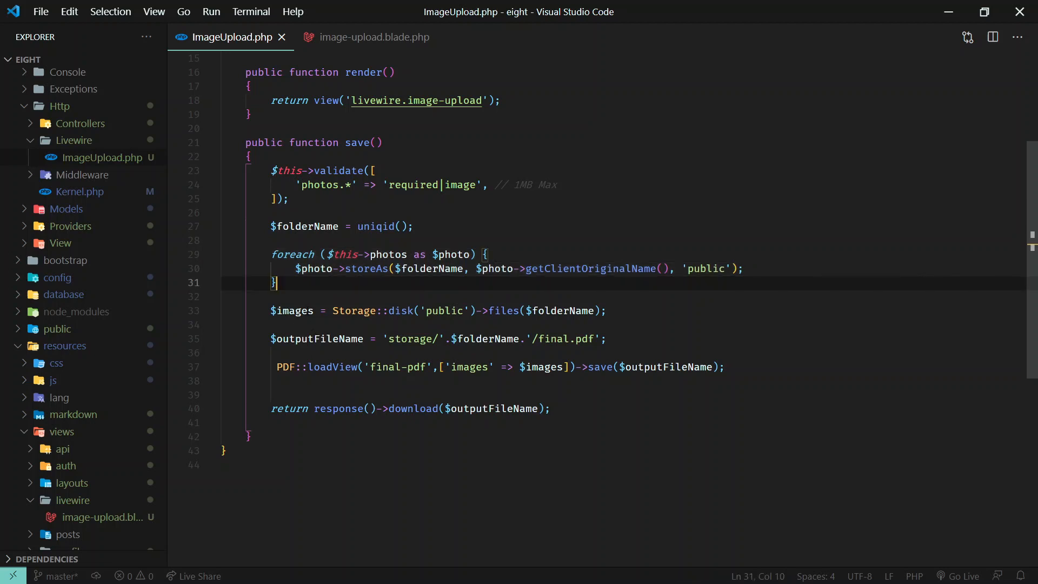
pyautogui.doubleClick(290, 311)
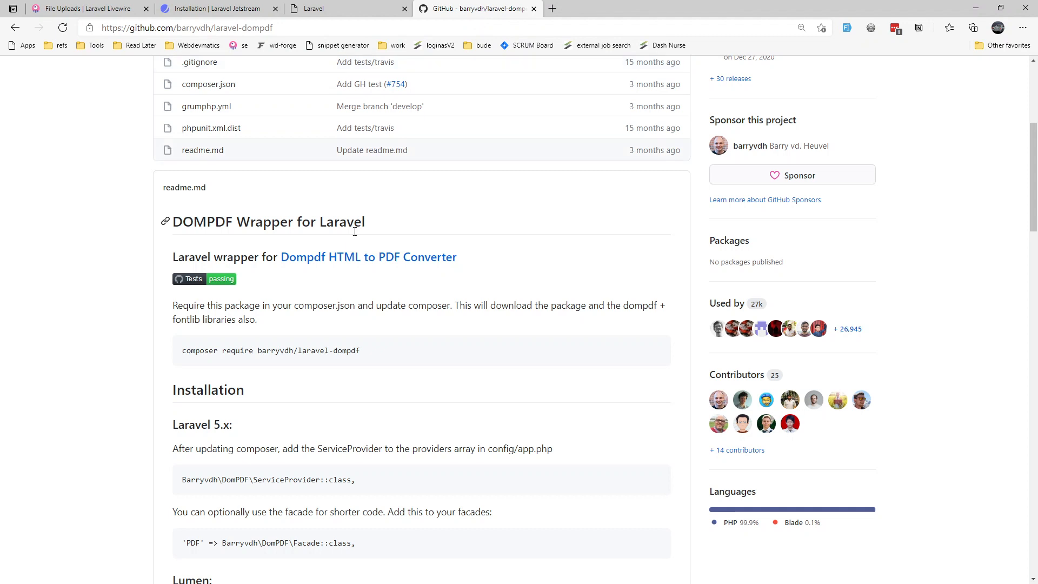
# - Scroll the laravel-dompdf readme down to its Installation section
pyautogui.scroll(-3)
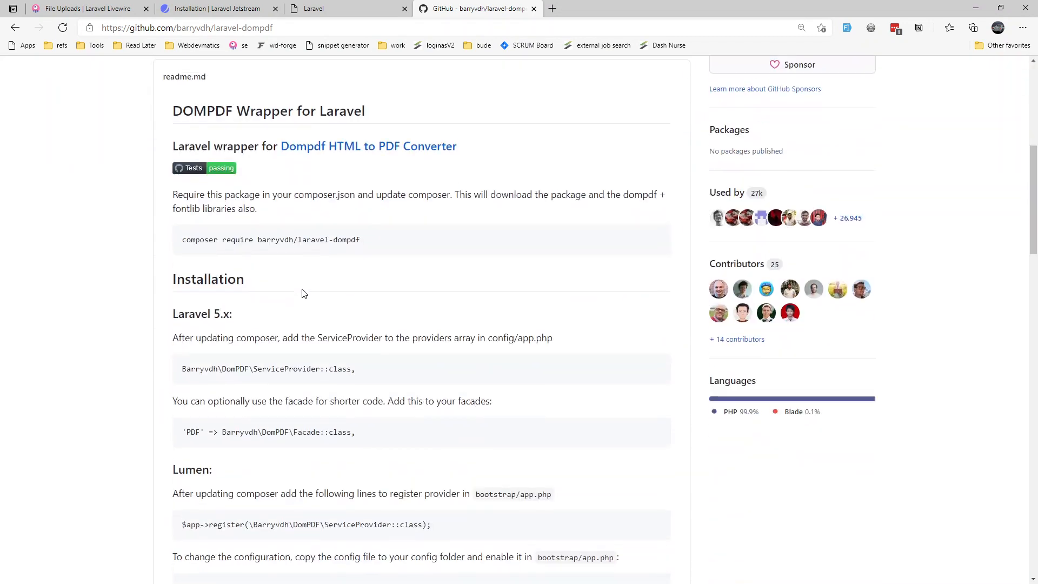
pyautogui.scroll(-3)
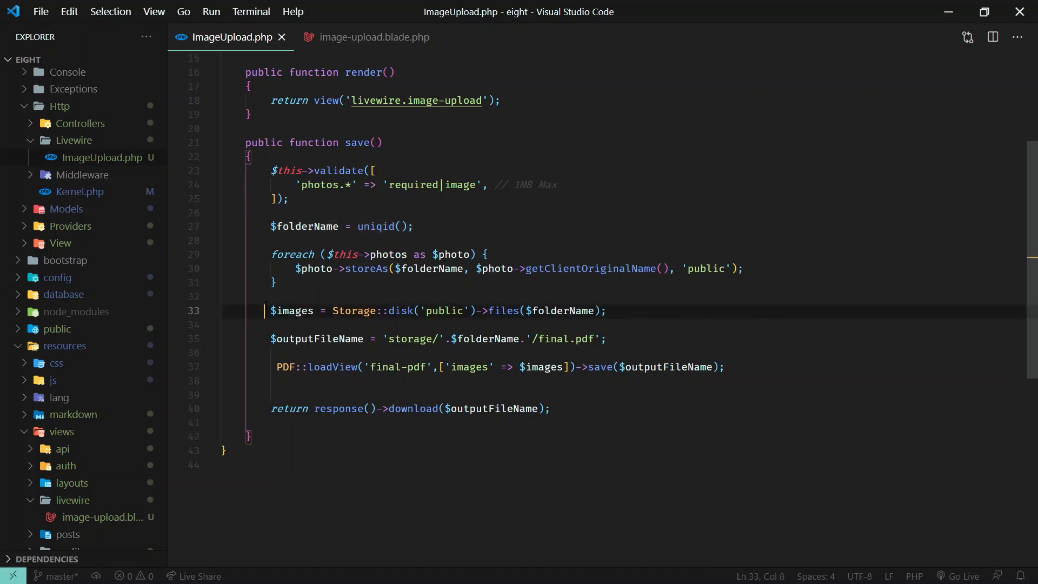
# - Select 'final-pdf' in the loadView call and bring up Quick Open file search
pyautogui.moveTo(265, 311); pyautogui.dragTo(605, 311)
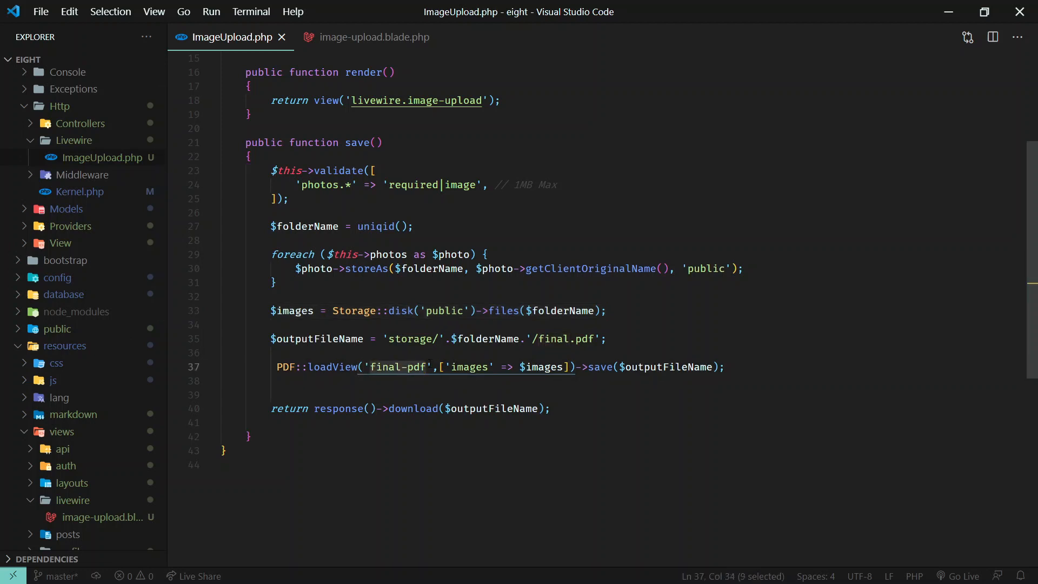
pyautogui.press('Ctrl+P')
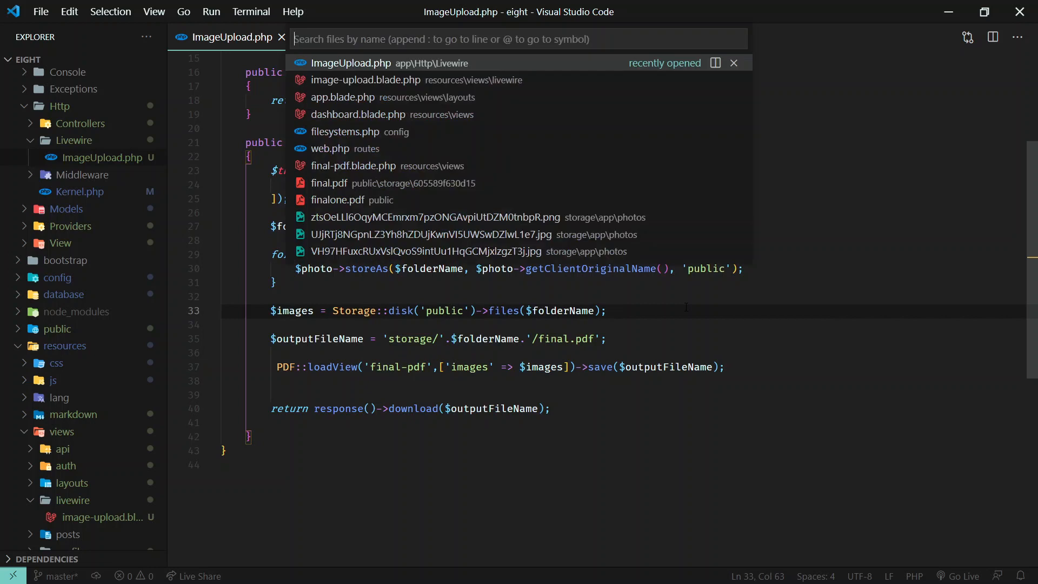
# - Review final-pdf.blade.php, which loops images into img tags, then return to ImageUpload.php
pyautogui.write('finapdf')
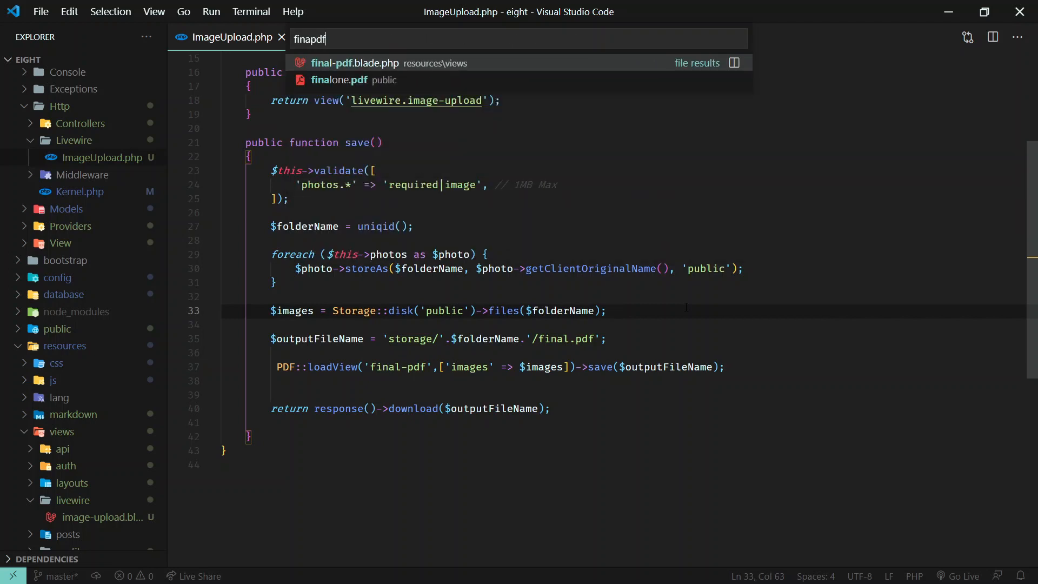
pyautogui.click(352, 63)
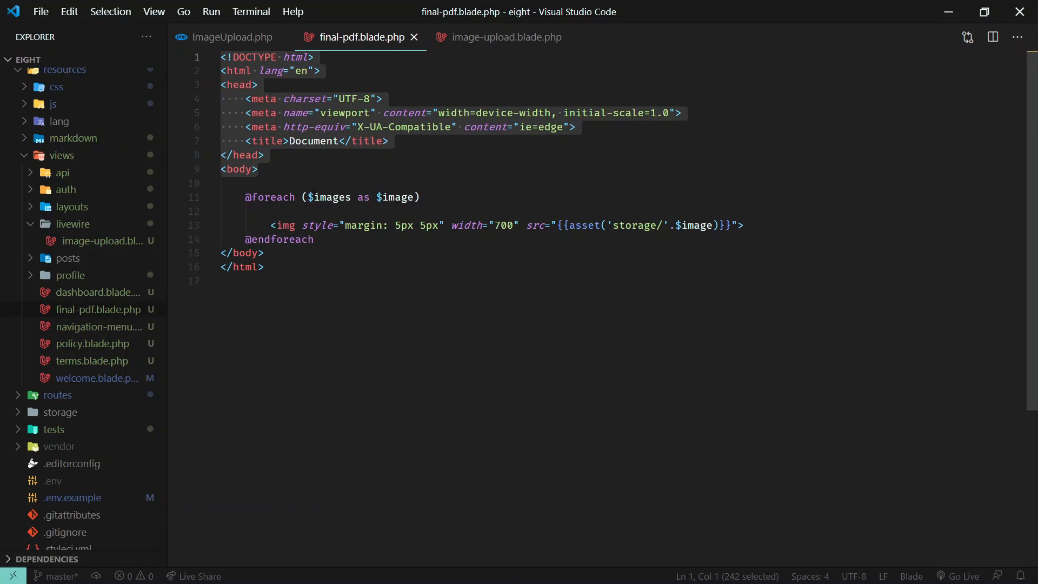
pyautogui.doubleClick(331, 197)
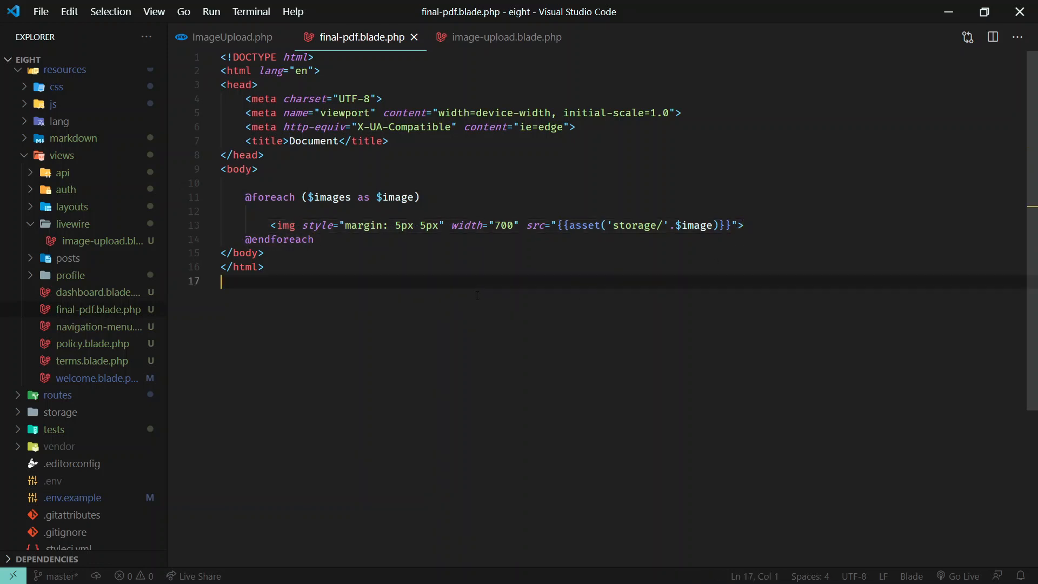
pyautogui.moveTo(453, 285)
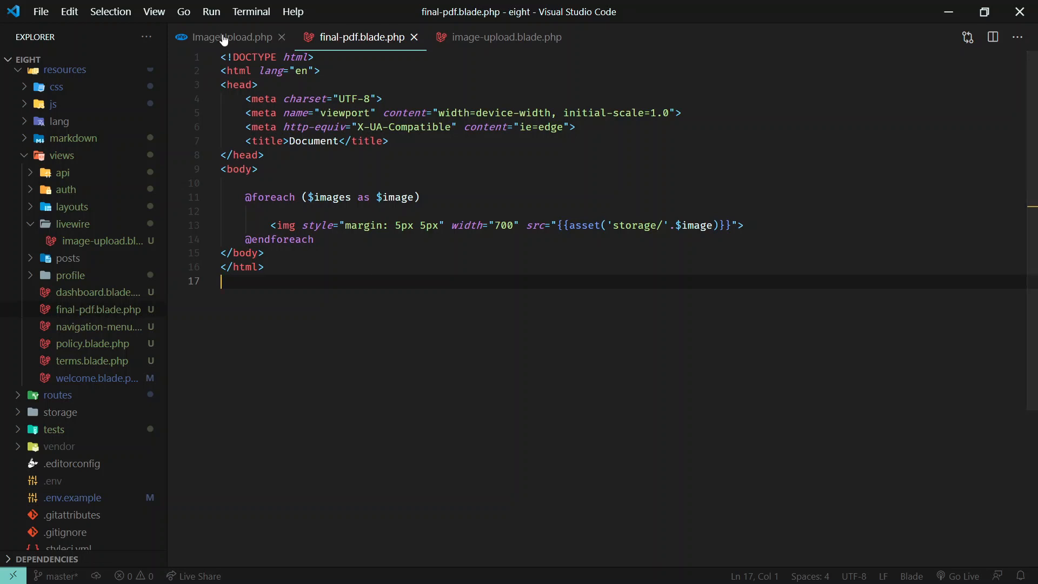
pyautogui.click(235, 37)
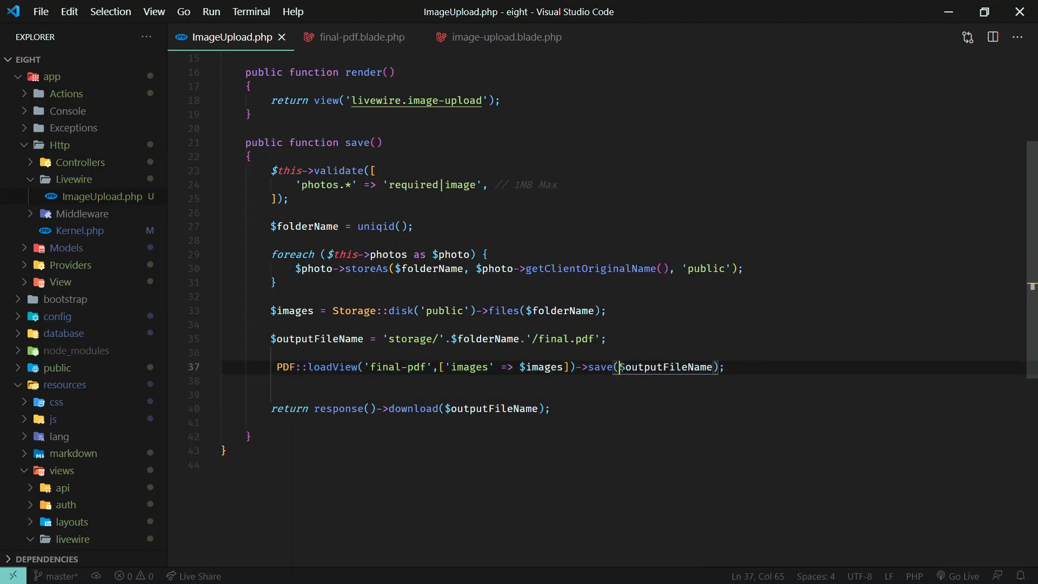
# - Highlight the output file name passed to the save method in ImageUpload.php
pyautogui.doubleClick(666, 367)
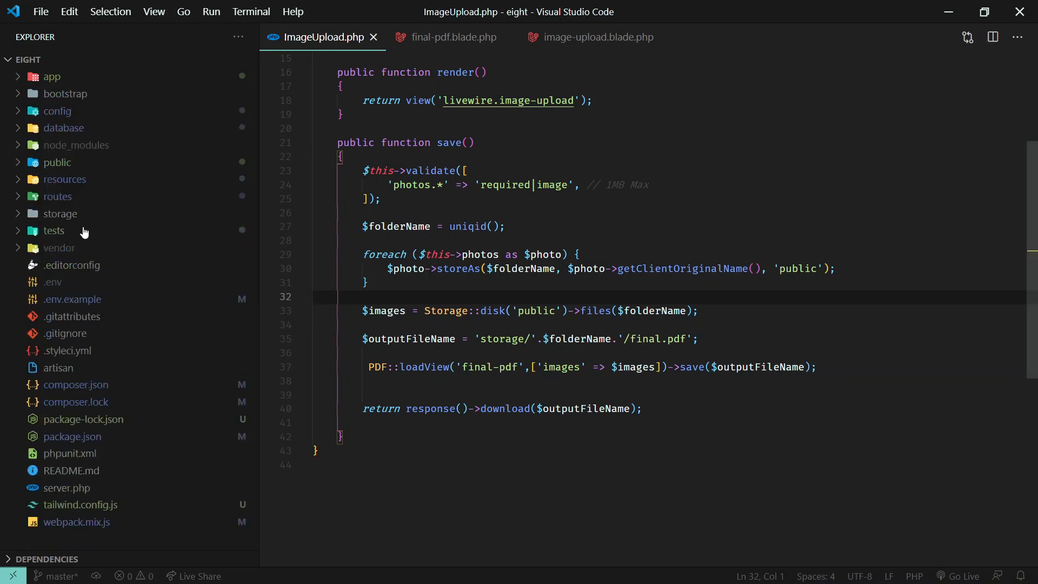
# - Expand public storage and preview 16.png, 18.png and final.pdf, then return to ImageUpload.php
pyautogui.click(57, 162)
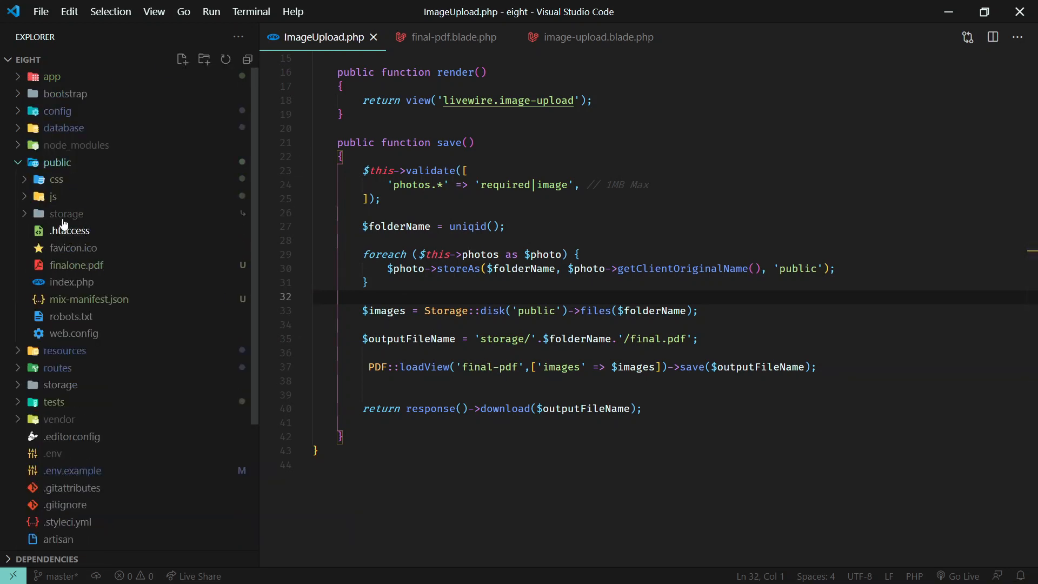
pyautogui.click(66, 213)
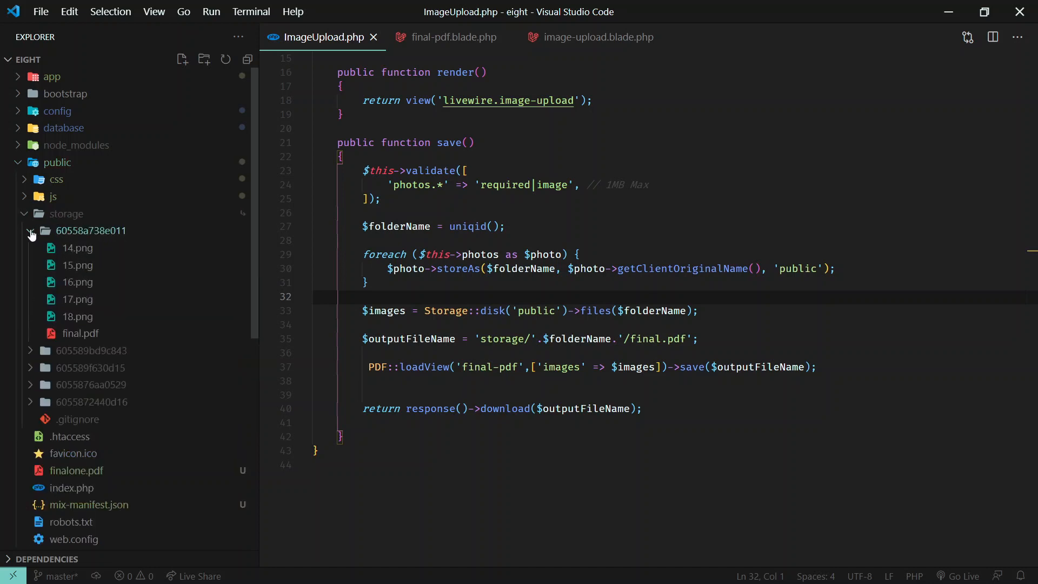
pyautogui.moveTo(77, 250)
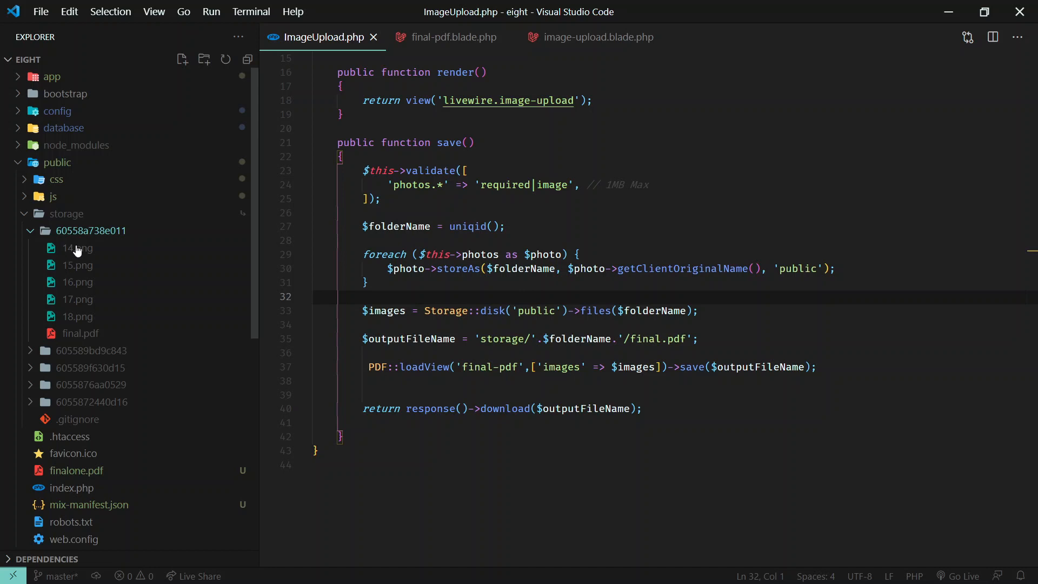
pyautogui.click(77, 281)
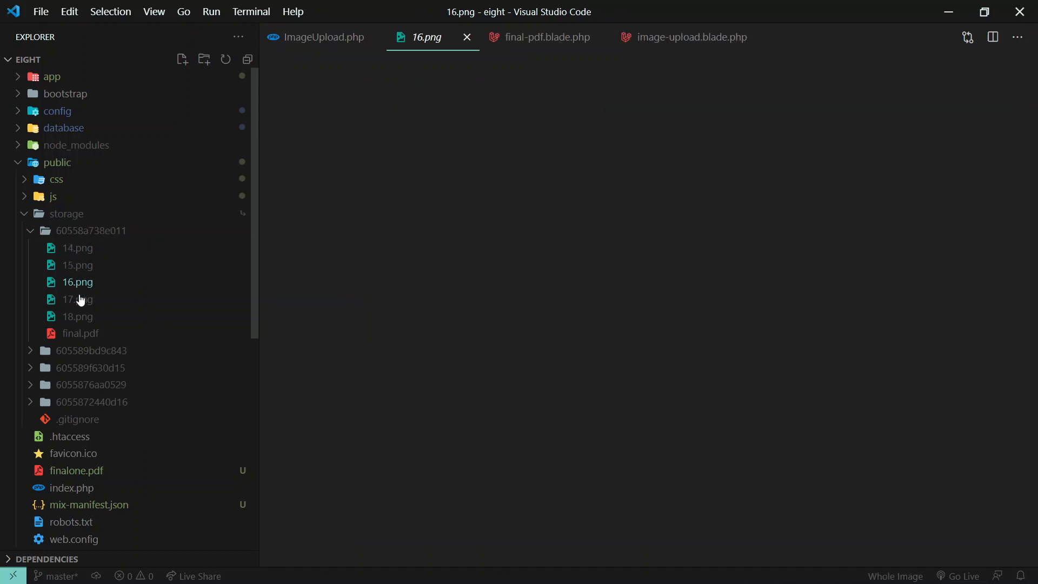
pyautogui.click(77, 316)
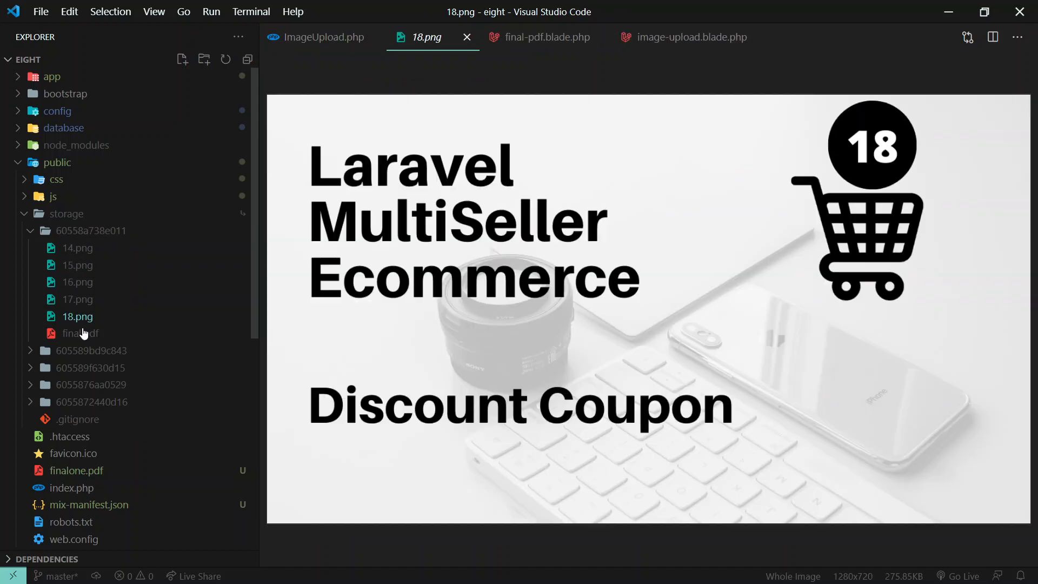
pyautogui.click(80, 333)
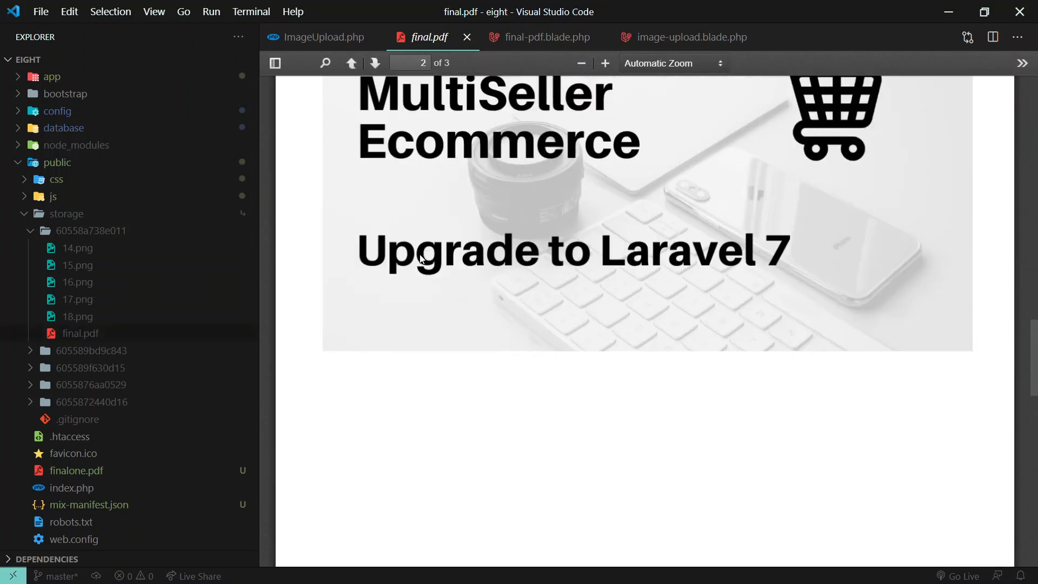
pyautogui.click(325, 37)
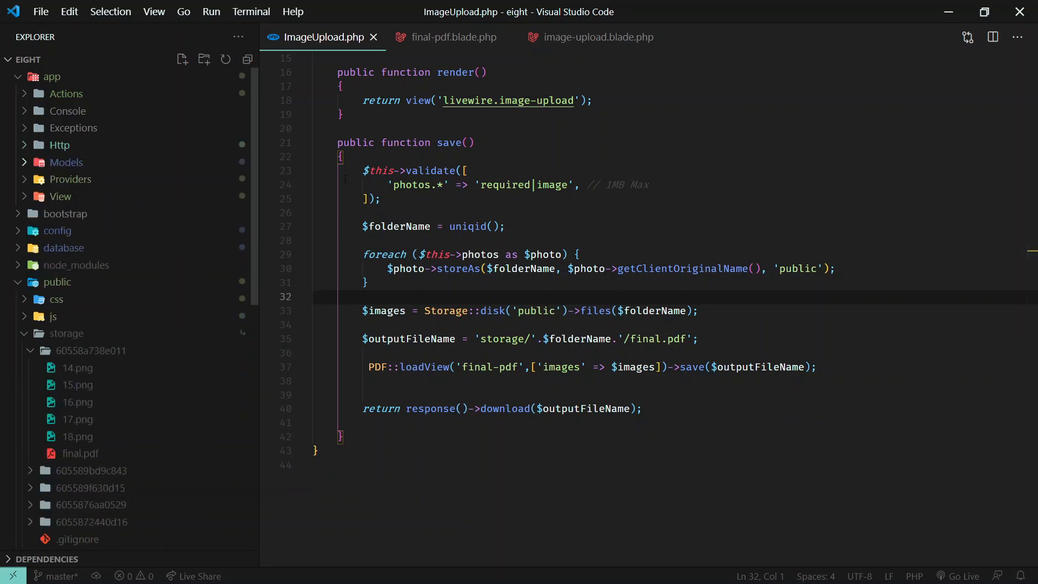